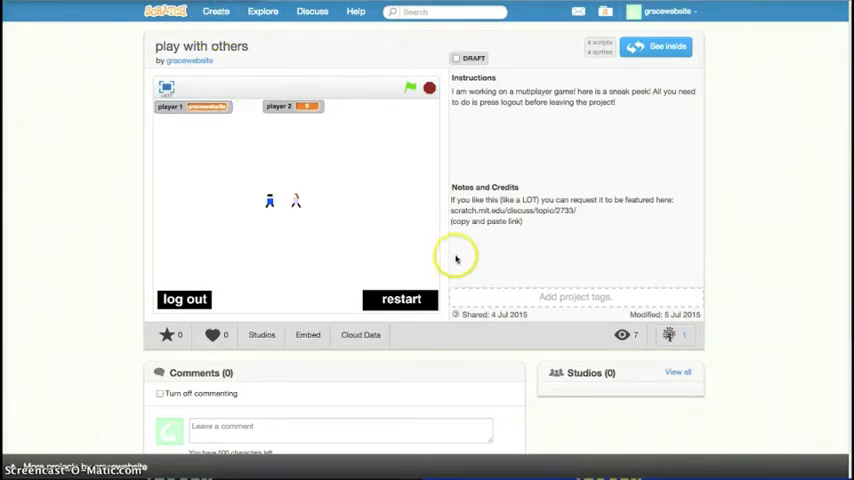
pyautogui.moveTo(294, 190)
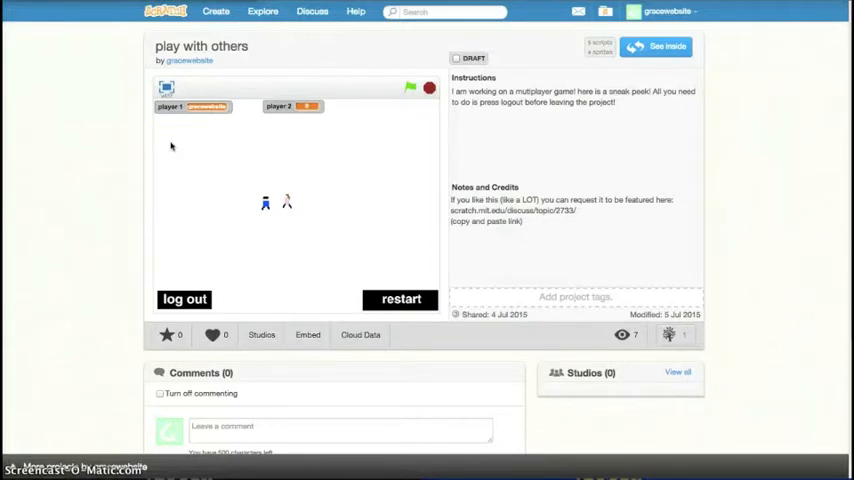
pyautogui.moveTo(480, 42)
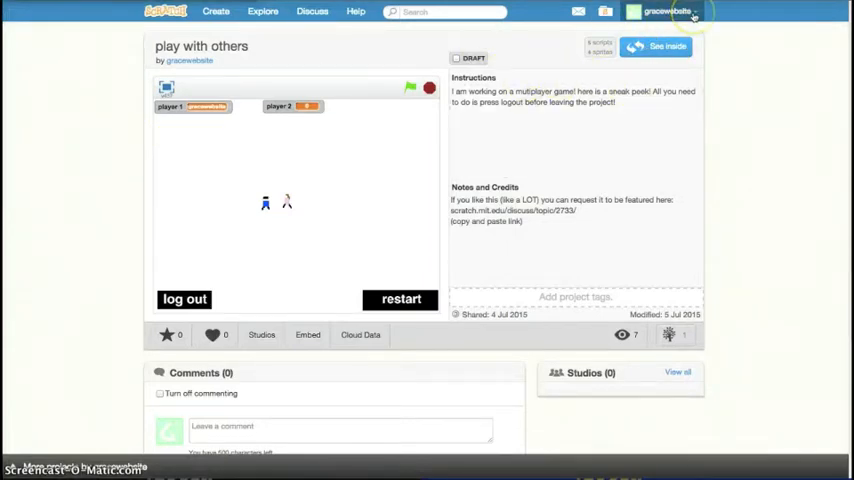
# Step: Go to My Stuff from the account menu and scroll through the project list
pyautogui.click(668, 12)
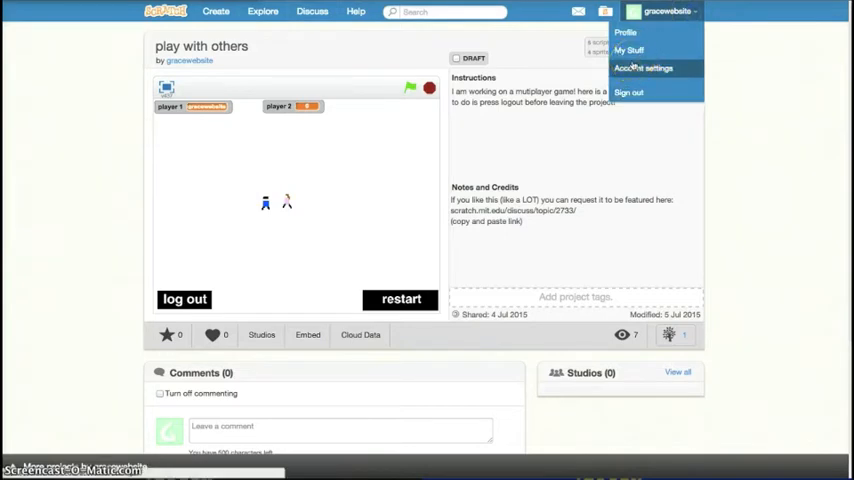
pyautogui.moveTo(644, 68)
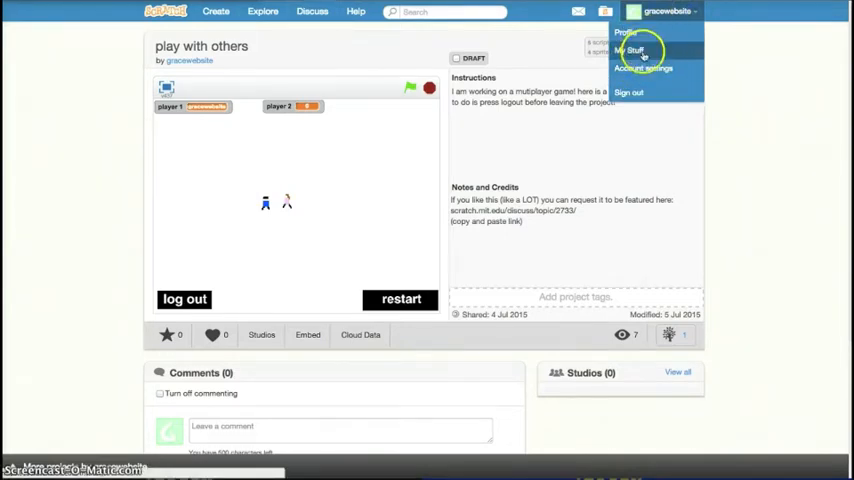
pyautogui.click(632, 50)
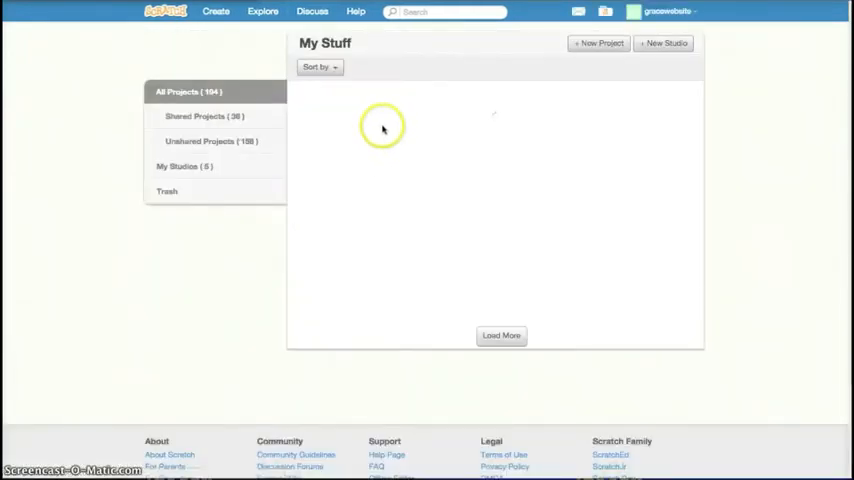
pyautogui.click(500, 336)
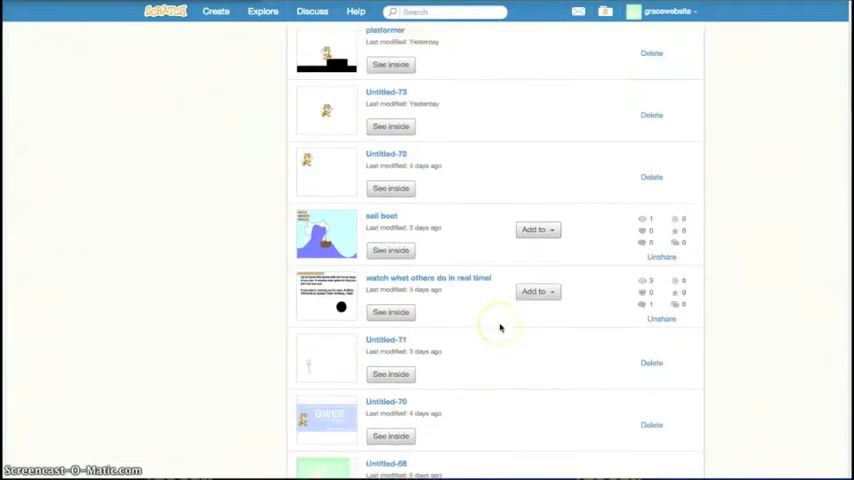
pyautogui.scroll(-3)
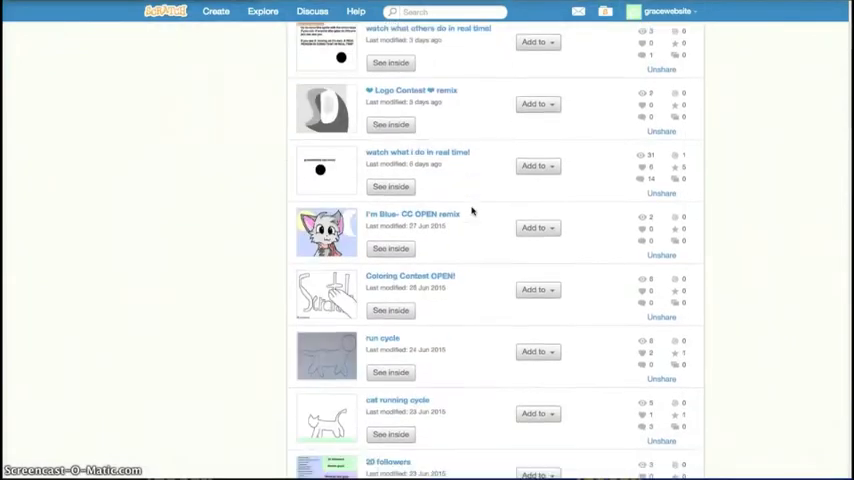
pyautogui.scroll(-3)
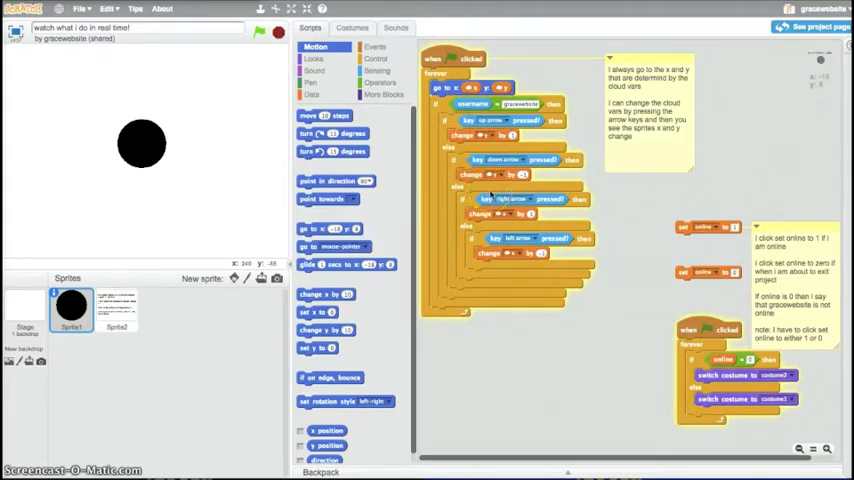
pyautogui.moveTo(652, 184)
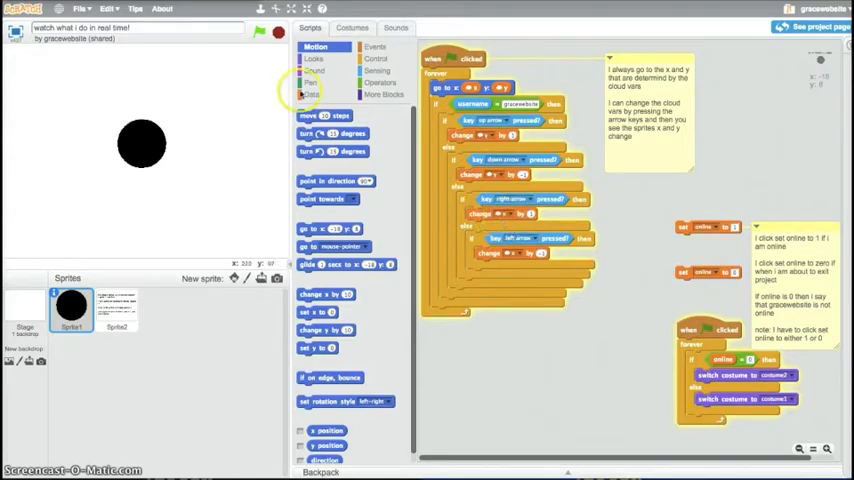
# Step: Show the Data category with the project's variable and list blocks
pyautogui.click(312, 94)
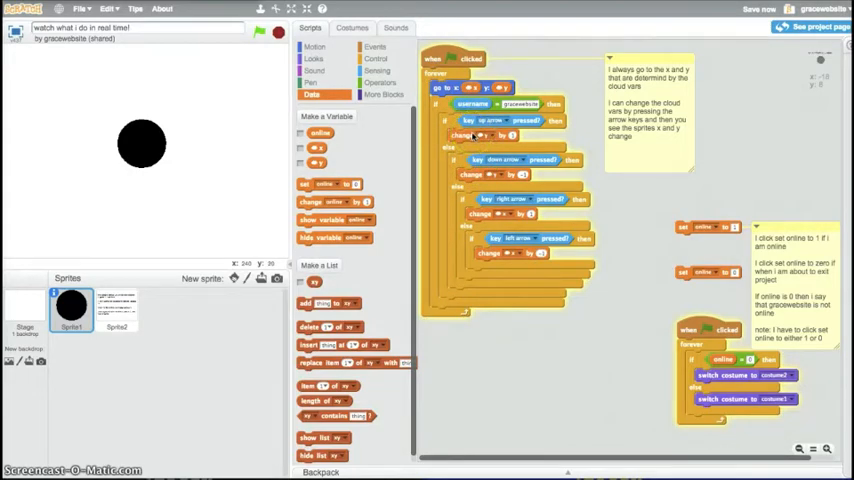
pyautogui.click(450, 88)
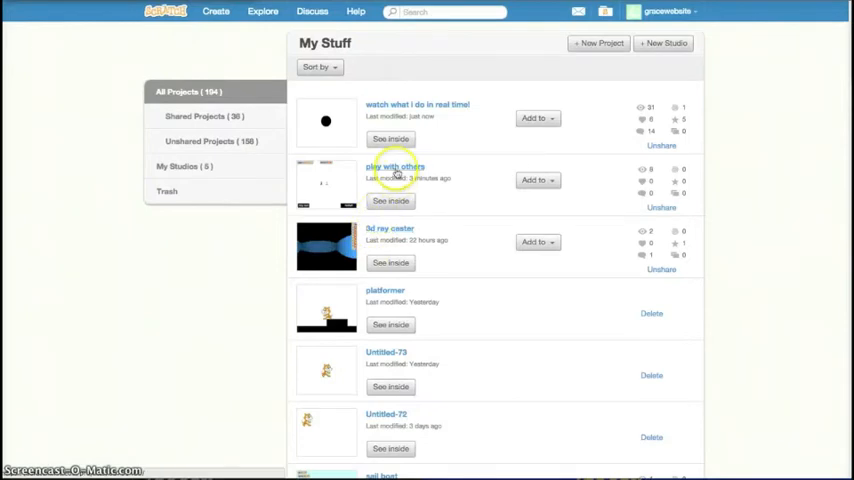
# Step: Open the play with others project page and run the multiplayer game with the green flag, twice
pyautogui.click(394, 166)
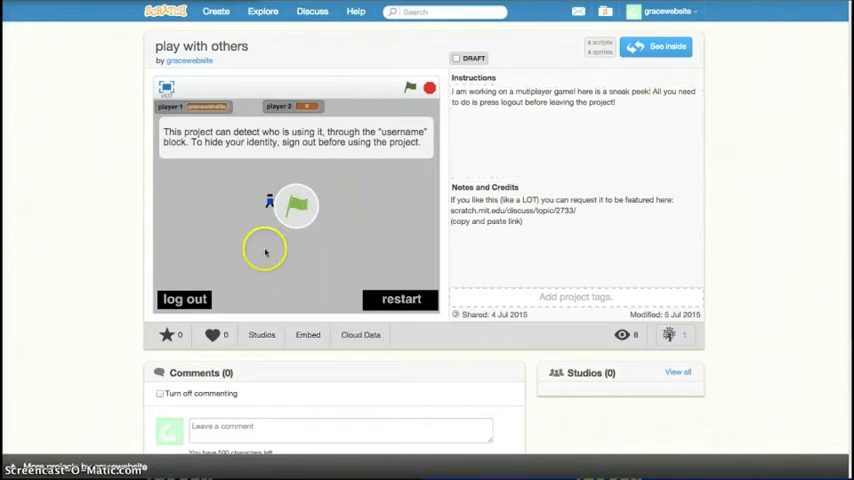
pyautogui.click(408, 88)
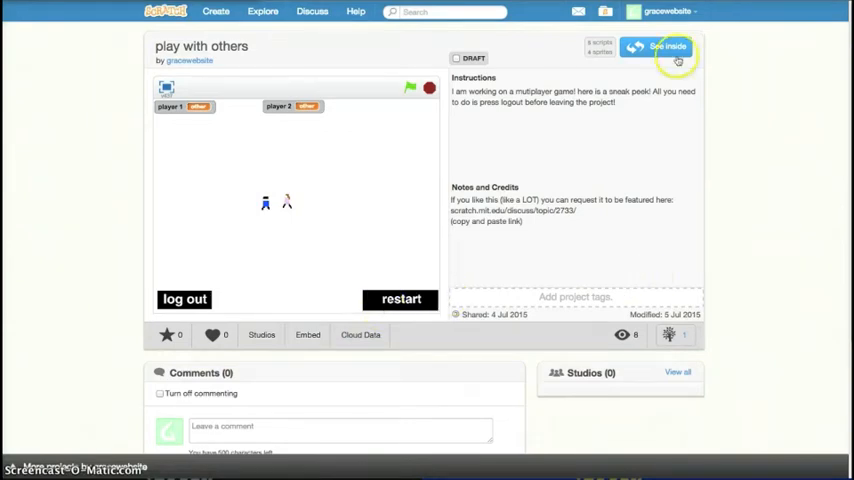
pyautogui.click(668, 46)
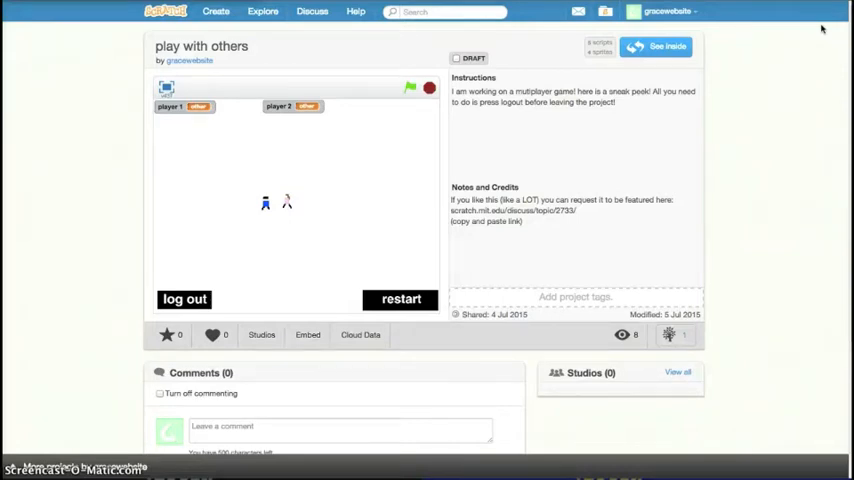
pyautogui.click(378, 300)
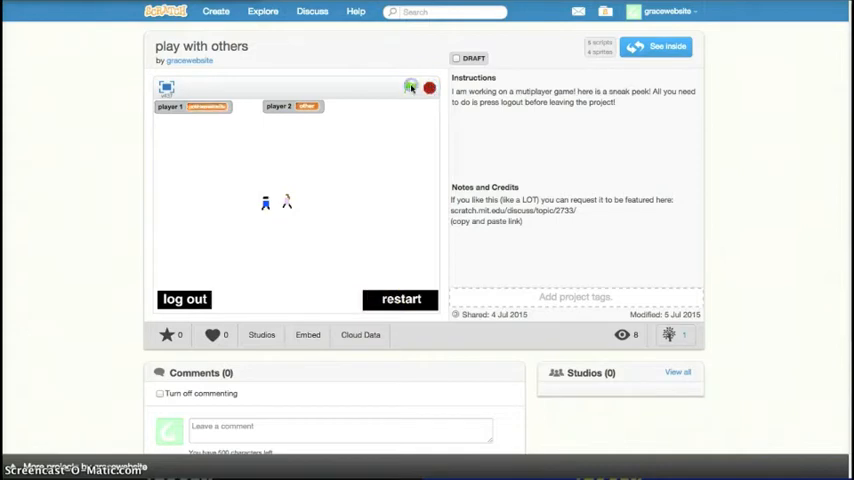
pyautogui.click(410, 86)
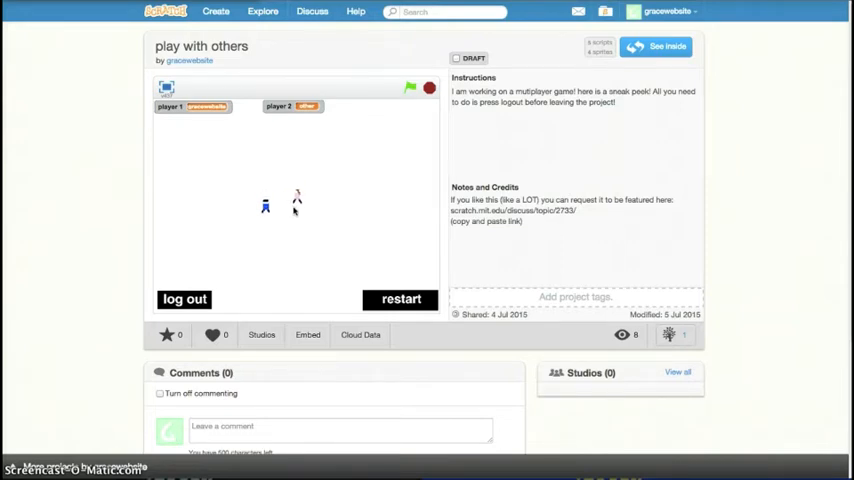
pyautogui.moveTo(92, 360)
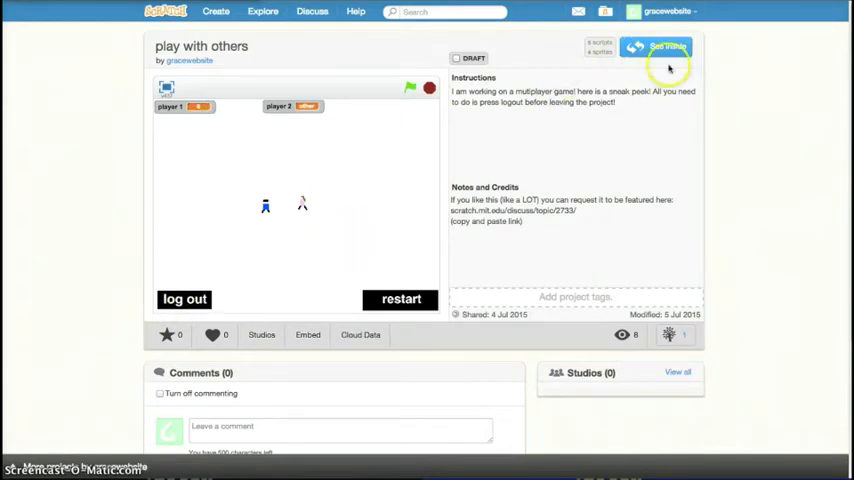
pyautogui.click(660, 48)
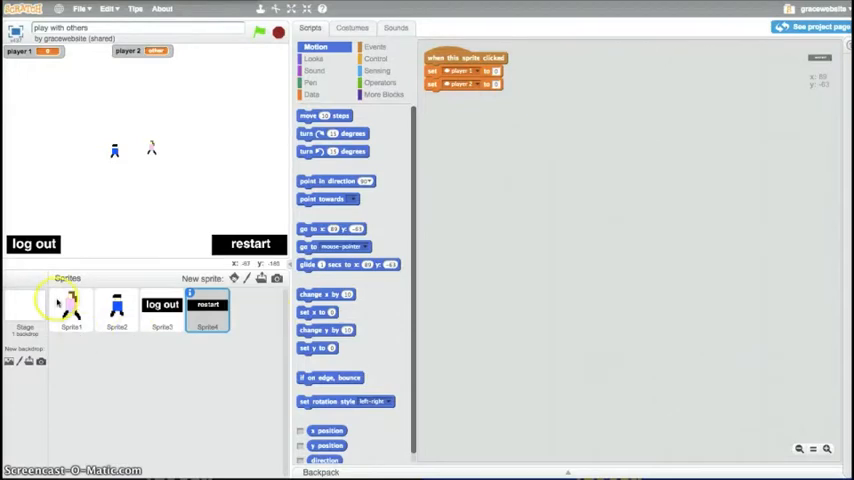
pyautogui.click(72, 310)
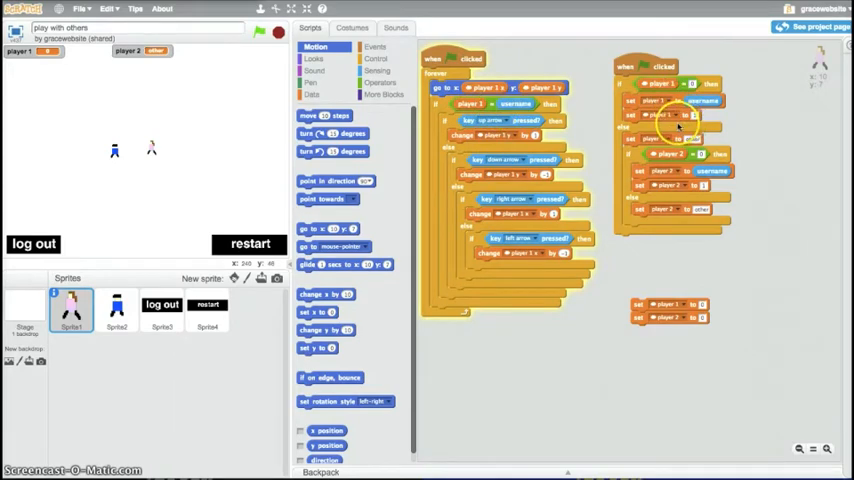
pyautogui.click(312, 94)
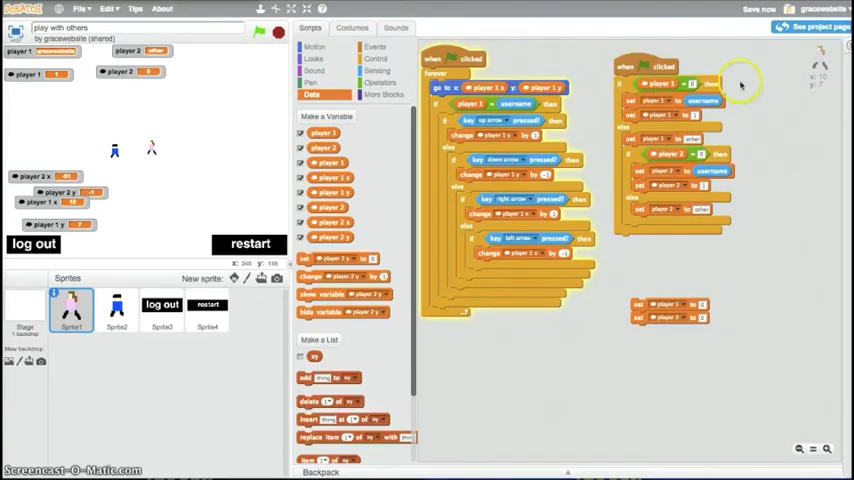
pyautogui.moveTo(664, 90)
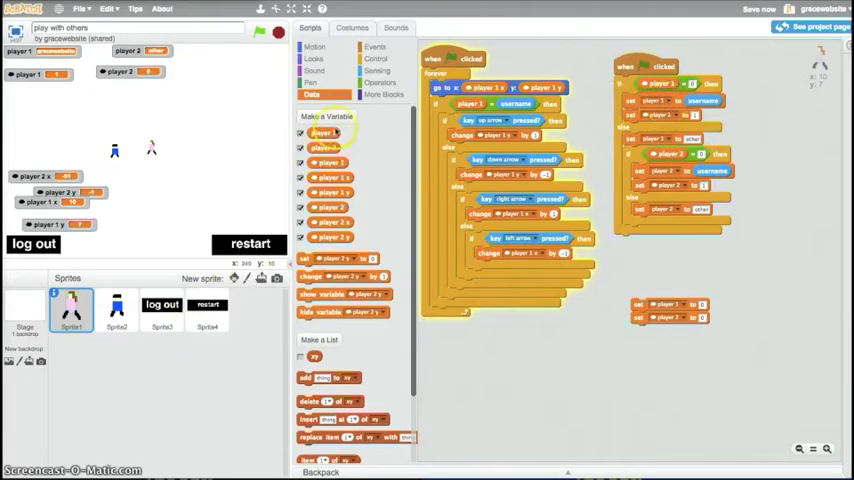
# Step: Rename the player 1 variable to 'player 1 not cloud'
pyautogui.rightClick(322, 132)
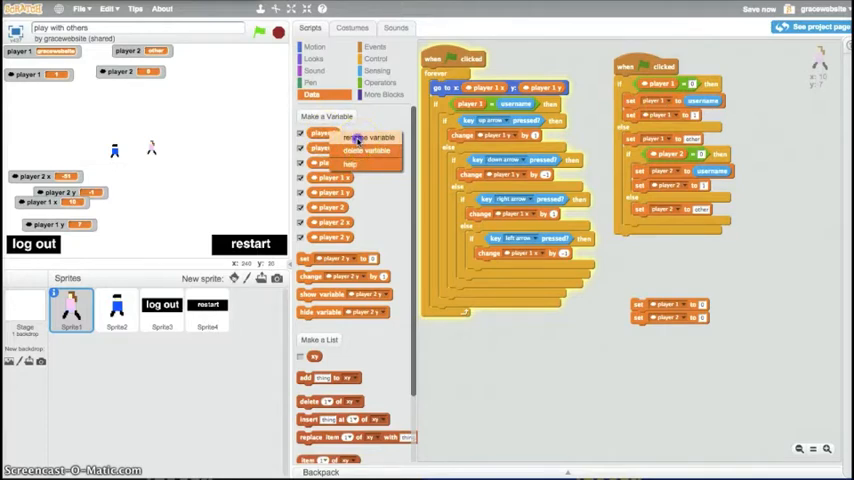
pyautogui.click(370, 136)
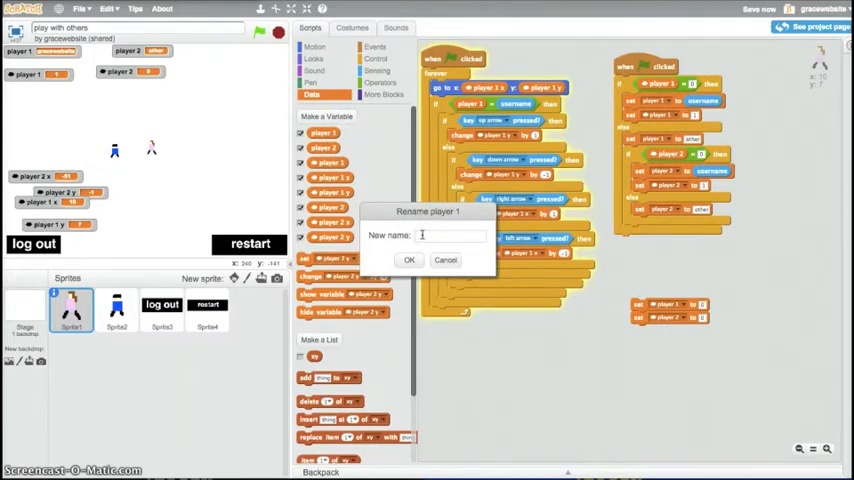
pyautogui.write('player 1')
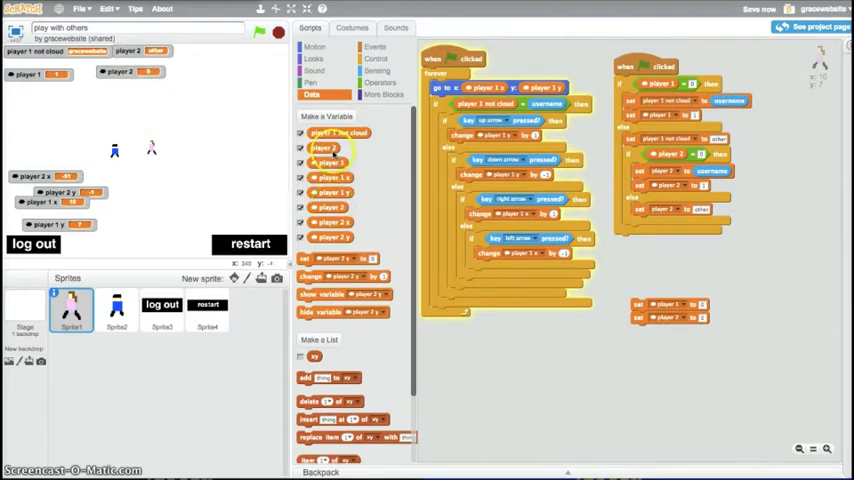
# Step: Rename the player 2 variable to 'player 2 not cloud'
pyautogui.rightClick(330, 162)
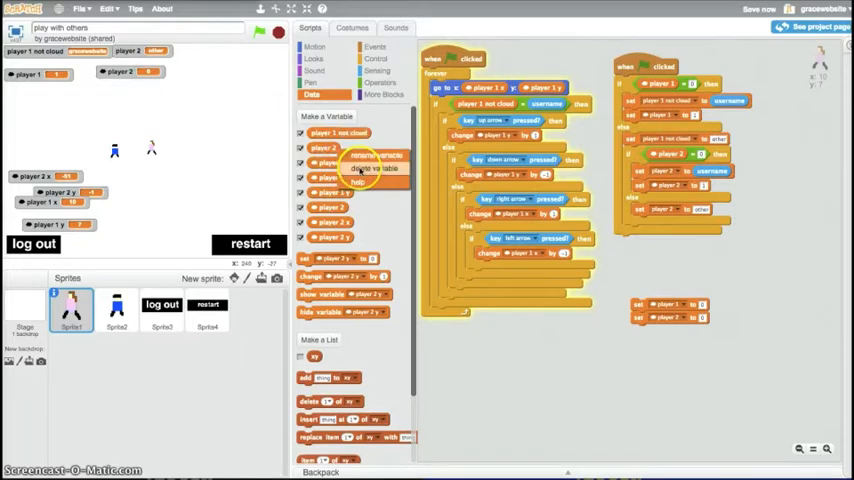
pyautogui.click(376, 156)
pyautogui.write('player 2 not cloud')
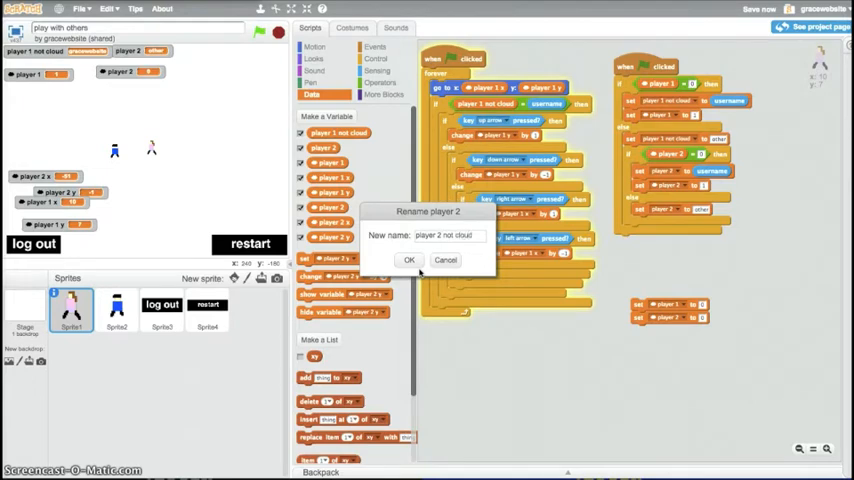
pyautogui.click(408, 260)
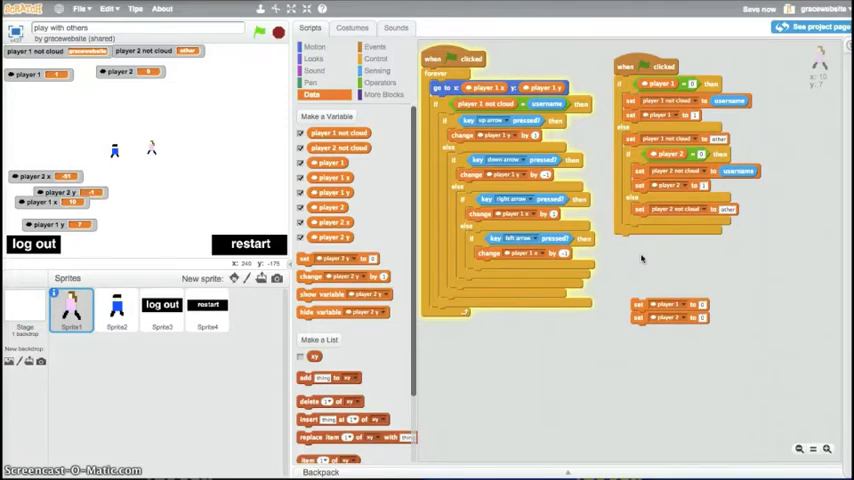
pyautogui.moveTo(620, 238)
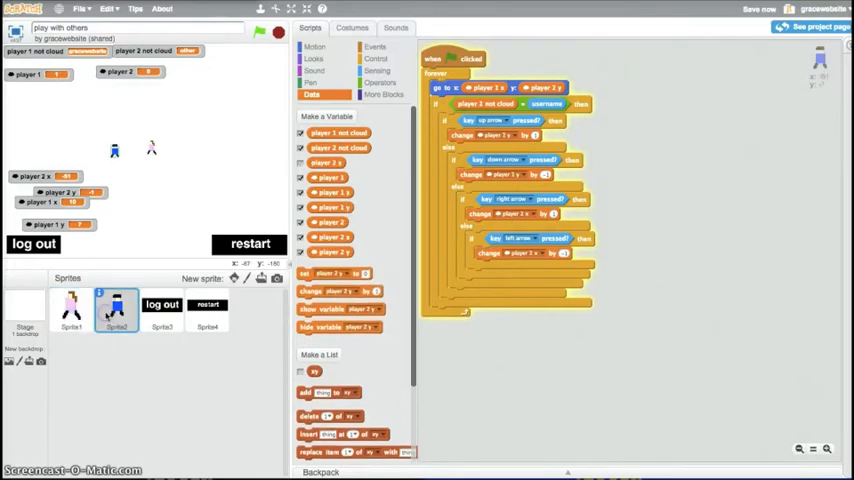
# Step: Select the log out sprite to view its username-comparison scripts
pyautogui.click(70, 310)
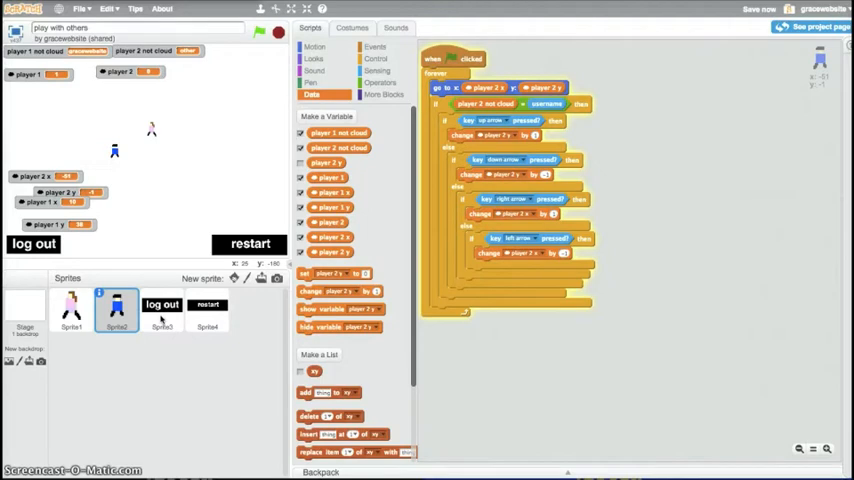
pyautogui.click(162, 310)
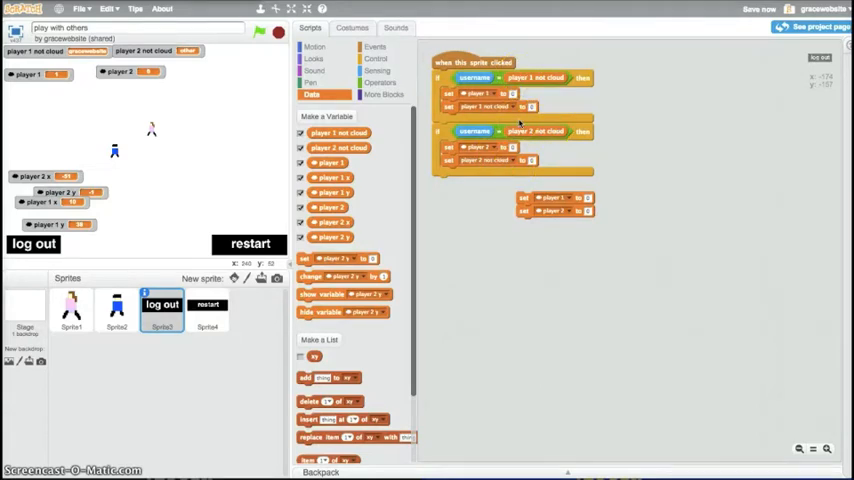
# Step: Review the restart sprite's scripts, then create a new untitled project via File > New
pyautogui.click(208, 310)
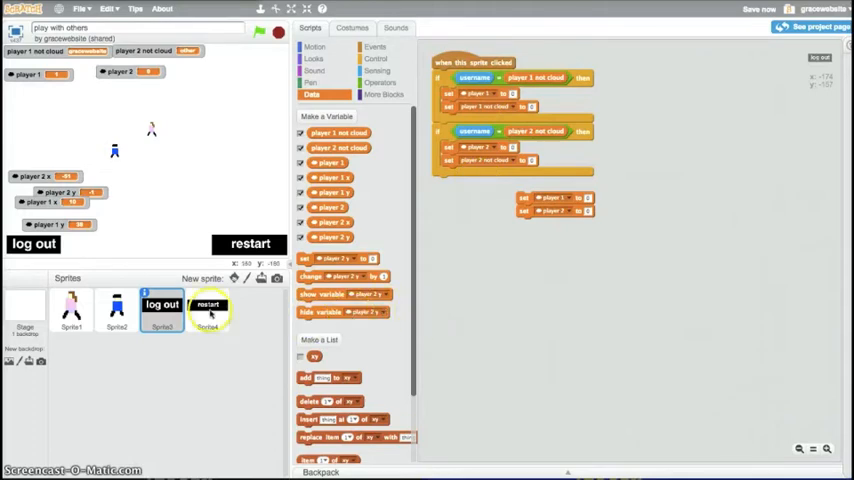
pyautogui.click(208, 312)
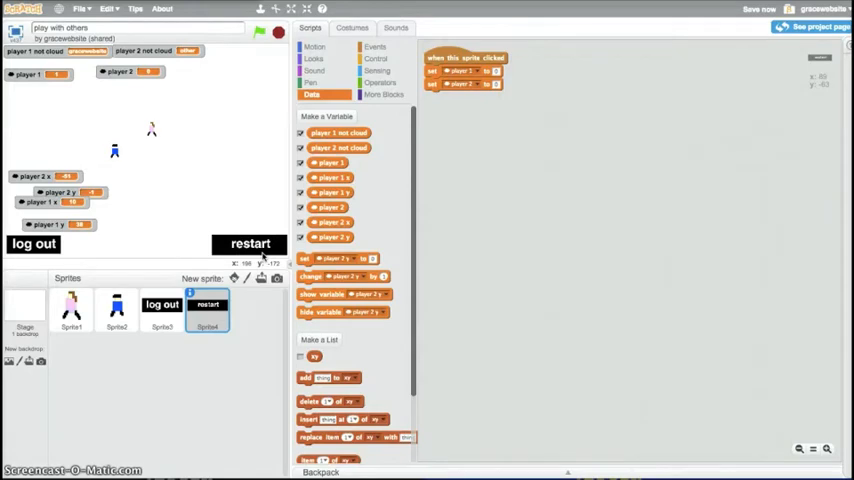
pyautogui.moveTo(490, 152)
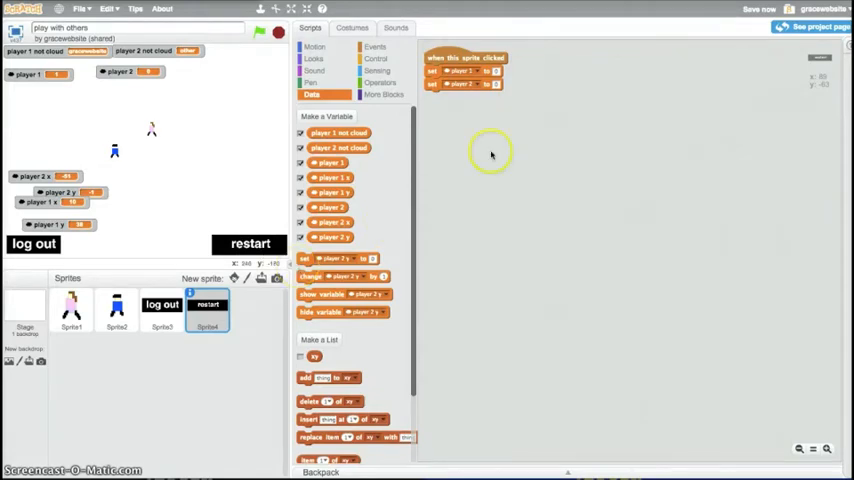
pyautogui.moveTo(612, 60)
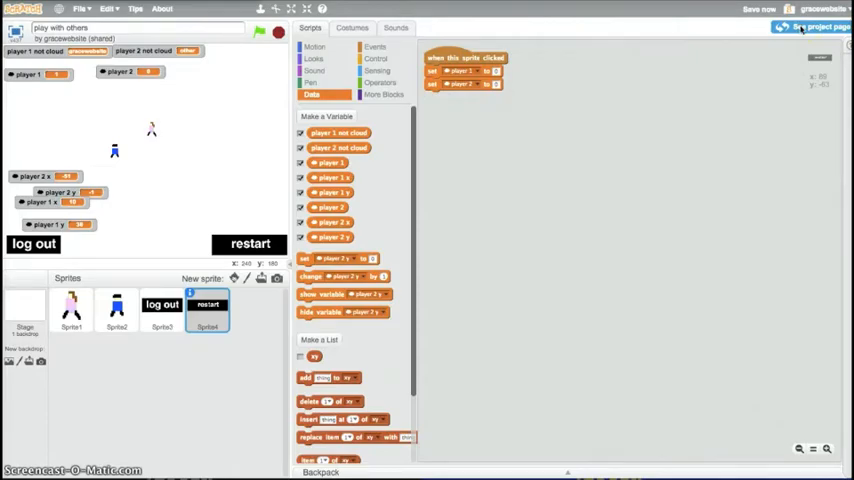
pyautogui.click(820, 28)
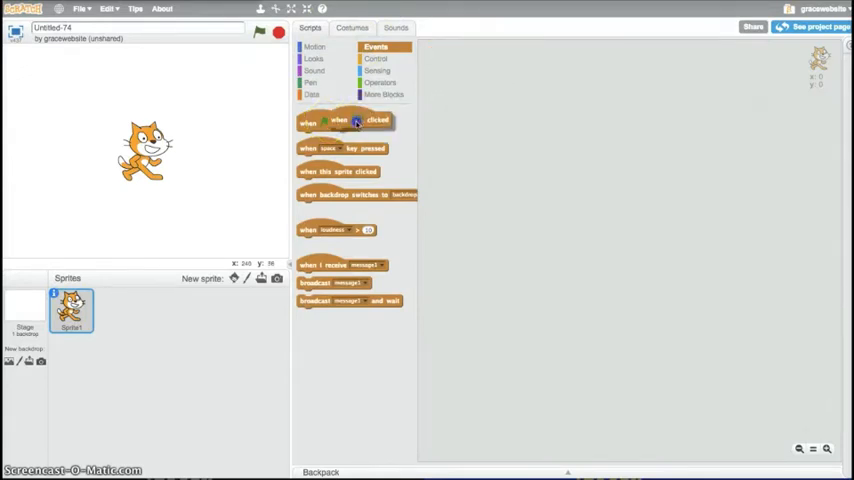
# Step: Add a green-flag start block and create cloud variables cloud x and cloud y
pyautogui.moveTo(340, 120); pyautogui.dragTo(466, 56)
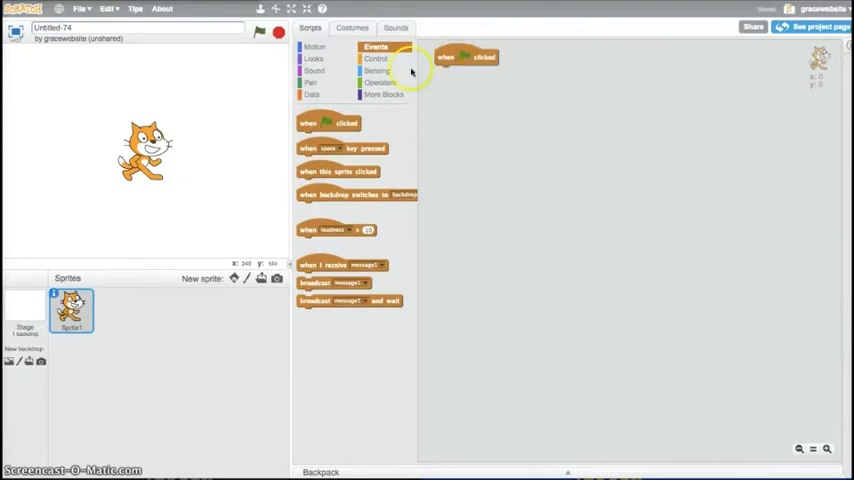
pyautogui.click(376, 58)
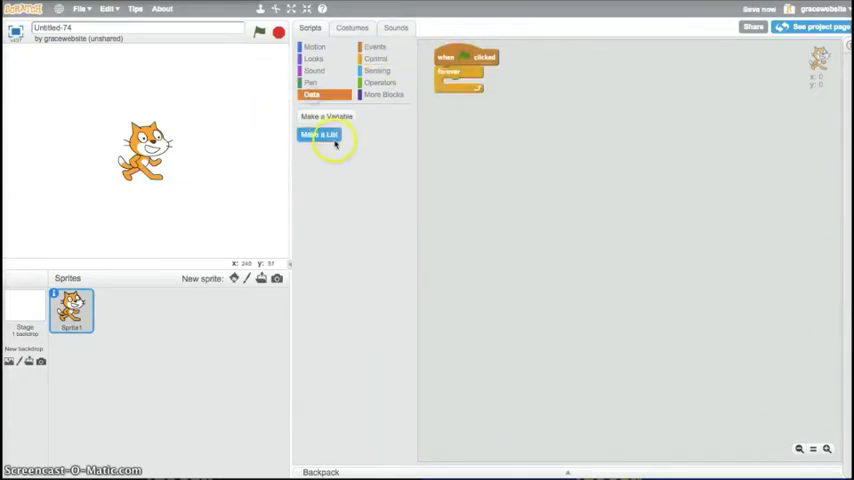
pyautogui.click(326, 116)
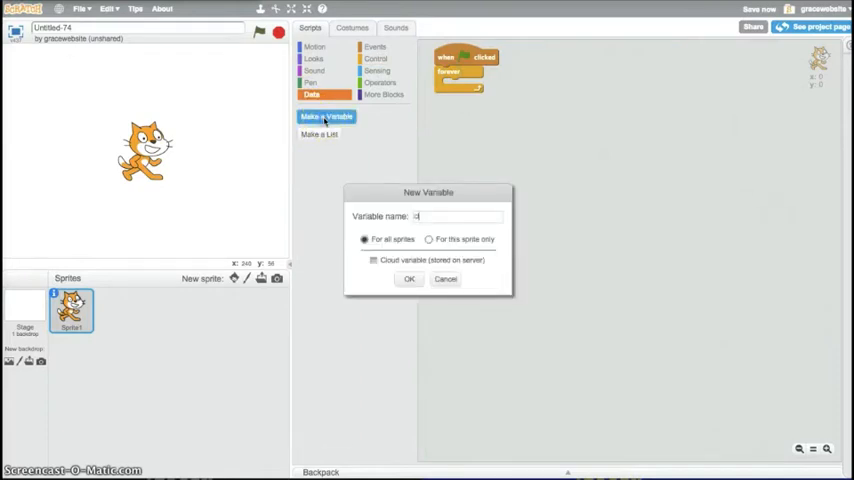
pyautogui.write('cloud x')
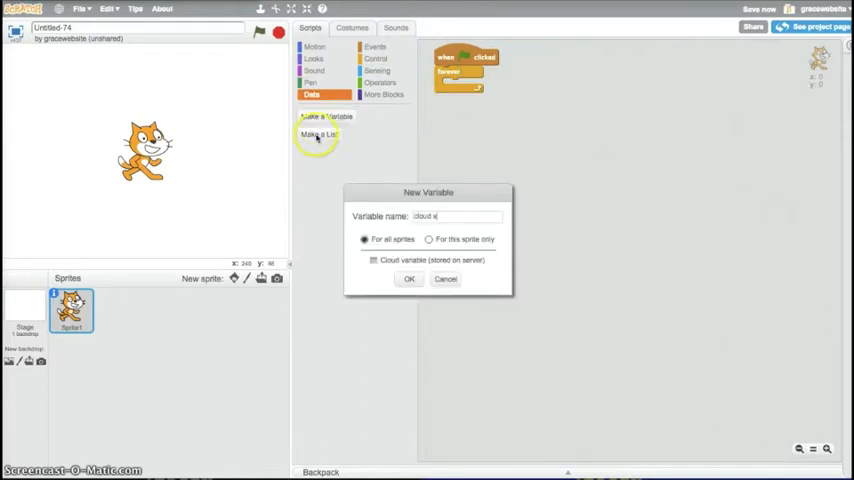
pyautogui.click(408, 278)
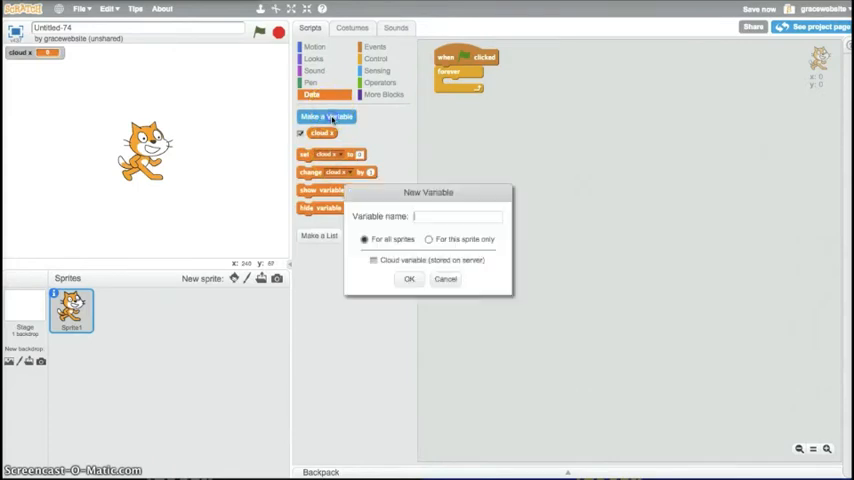
pyautogui.write('do')
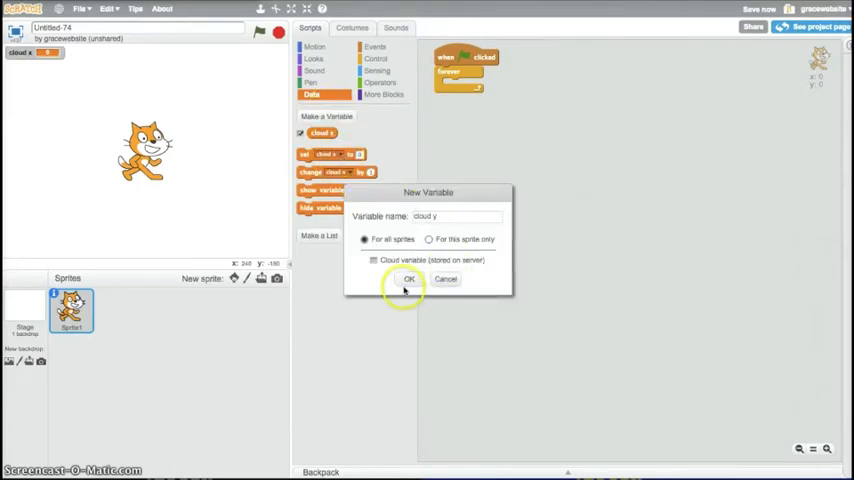
pyautogui.click(408, 280)
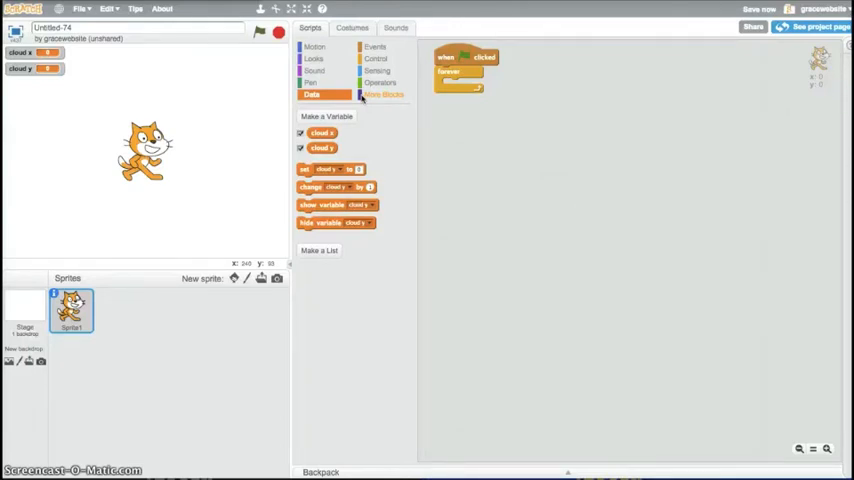
pyautogui.moveTo(92, 112)
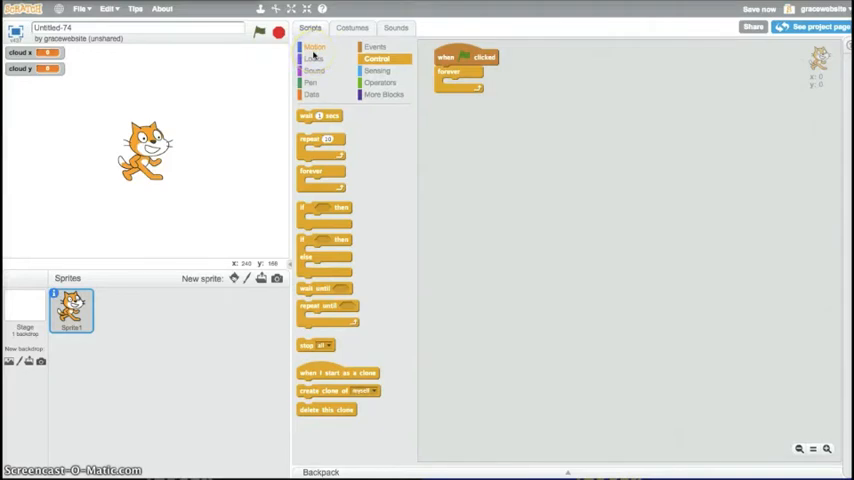
# Step: Add a variable-setting block to the second script for the cat's position
pyautogui.click(316, 46)
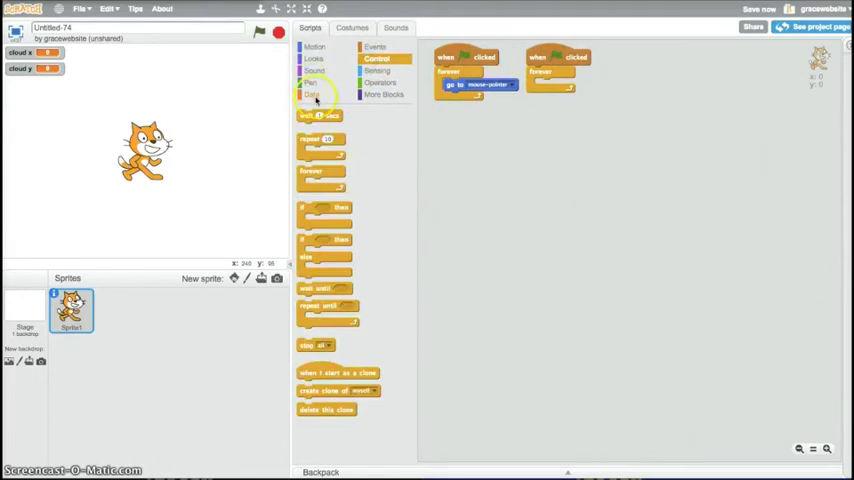
pyautogui.click(312, 92)
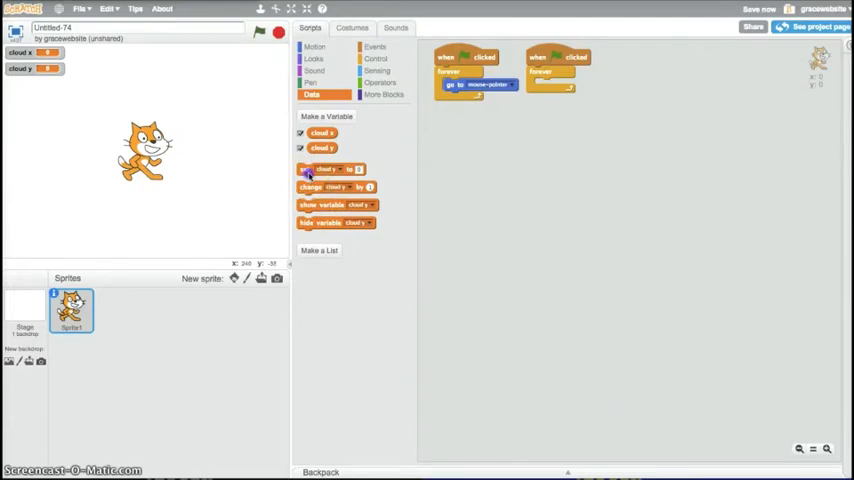
pyautogui.moveTo(330, 168); pyautogui.dragTo(418, 160)
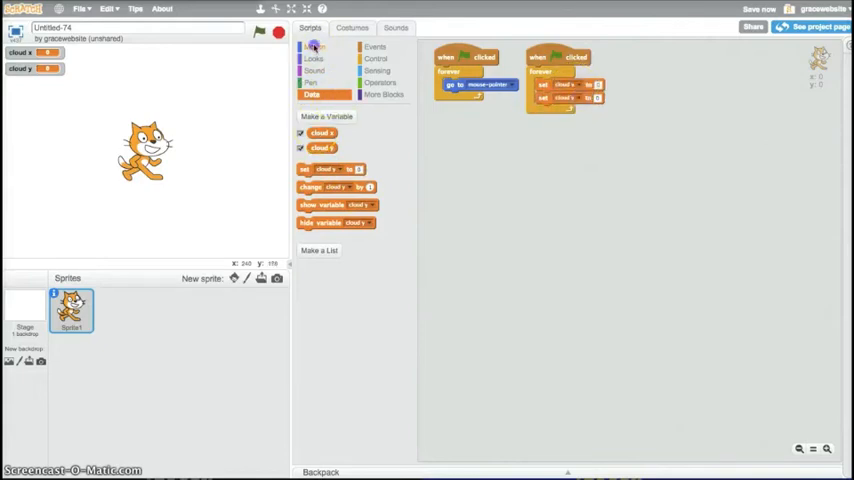
pyautogui.click(316, 46)
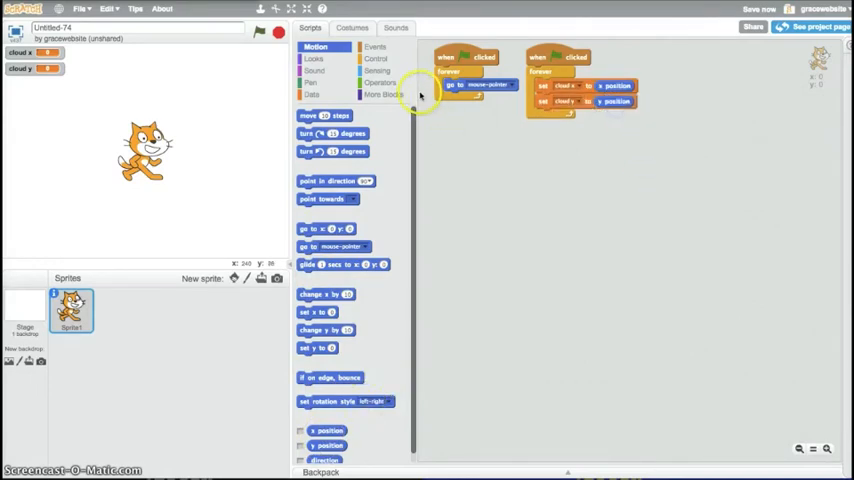
# Step: Wrap the scripts in forever loops and fill go to x/y with cloud x and cloud y
pyautogui.click(376, 58)
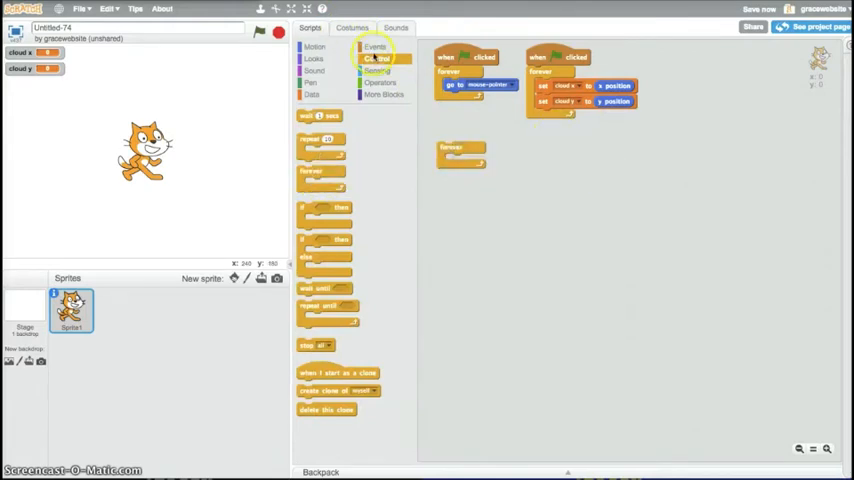
pyautogui.click(376, 48)
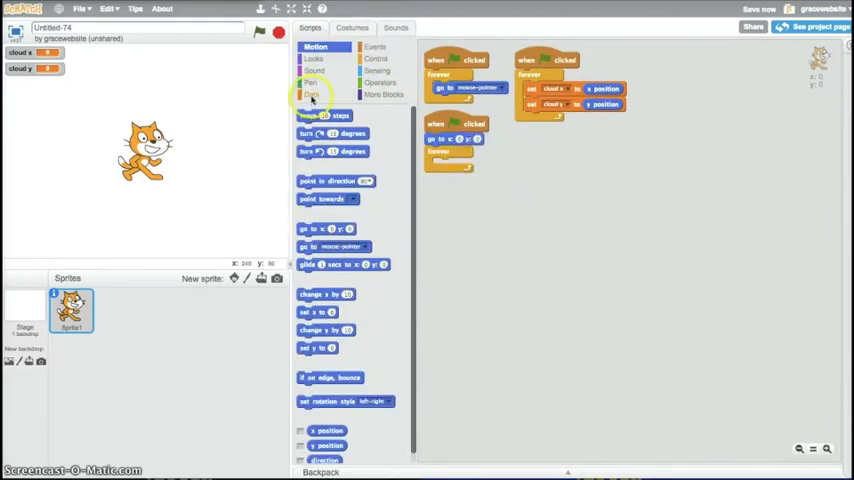
pyautogui.click(312, 96)
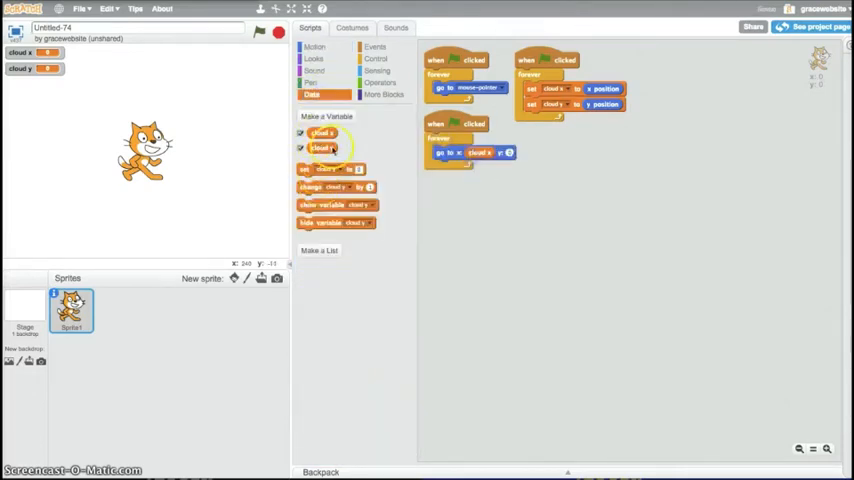
pyautogui.moveTo(322, 148); pyautogui.dragTo(520, 152)
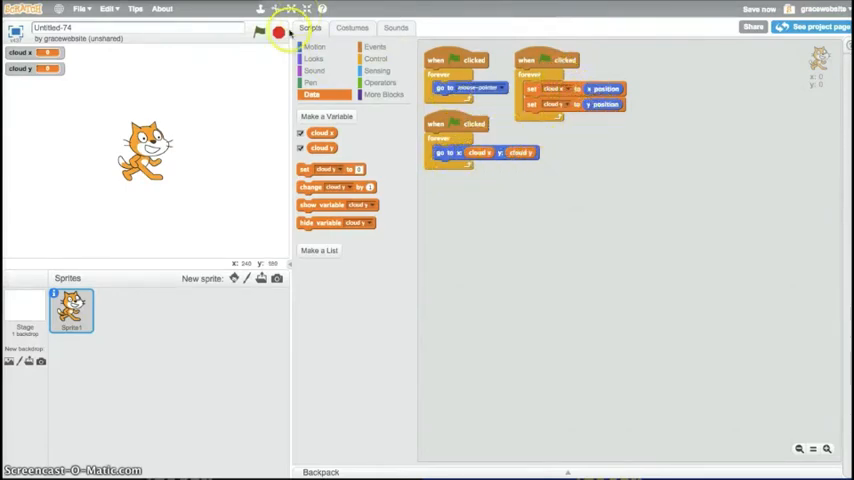
# Step: Test the cat following the mouse, then wrap the cloud x/y updates in an if check from Sensing
pyautogui.click(260, 32)
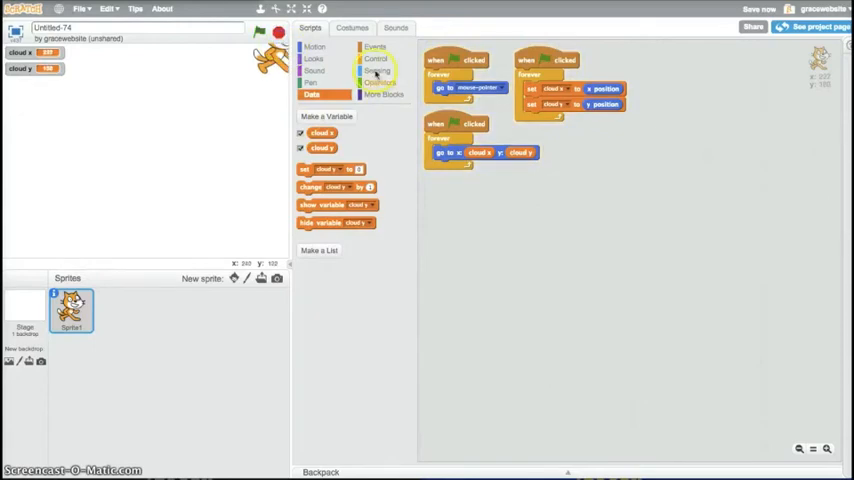
pyautogui.click(376, 58)
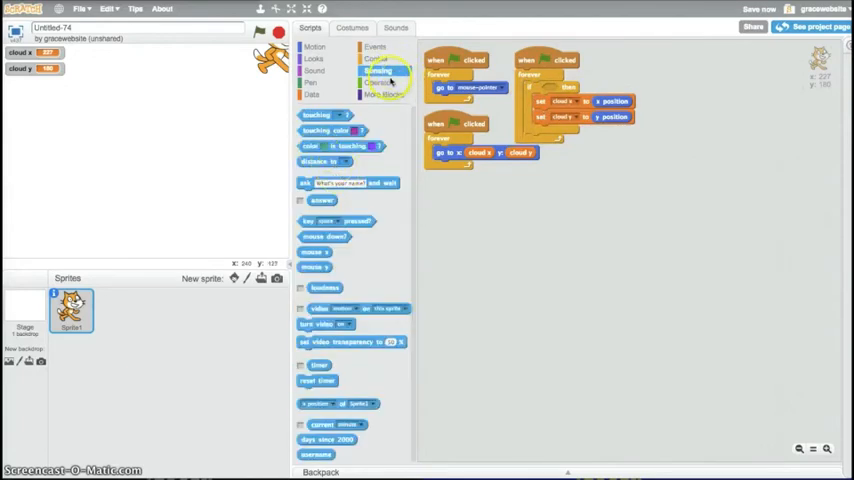
pyautogui.click(378, 82)
pyautogui.write('gracewebsite')
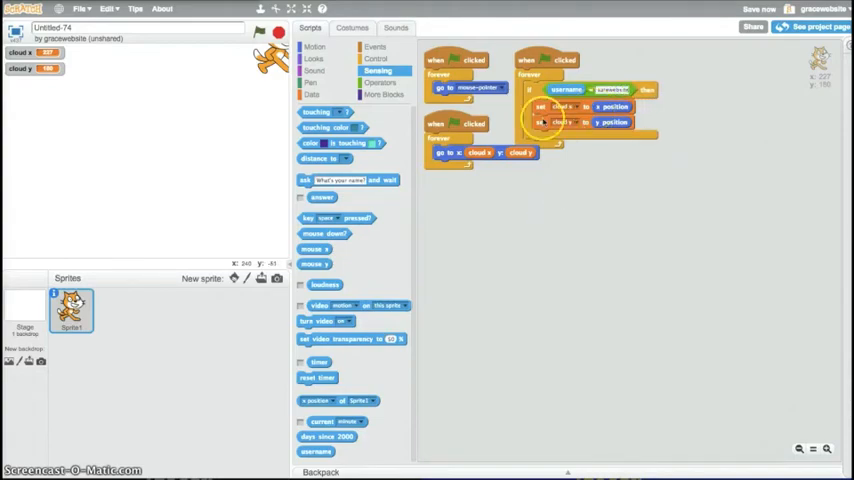
pyautogui.click(814, 28)
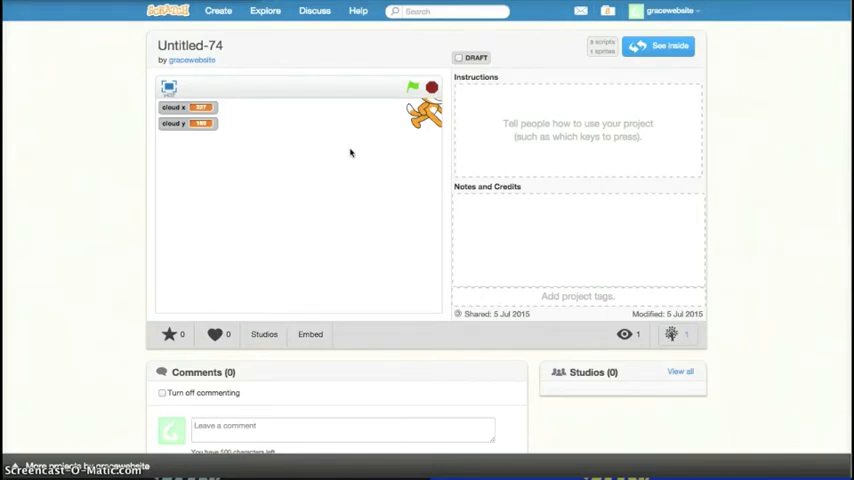
pyautogui.moveTo(346, 152)
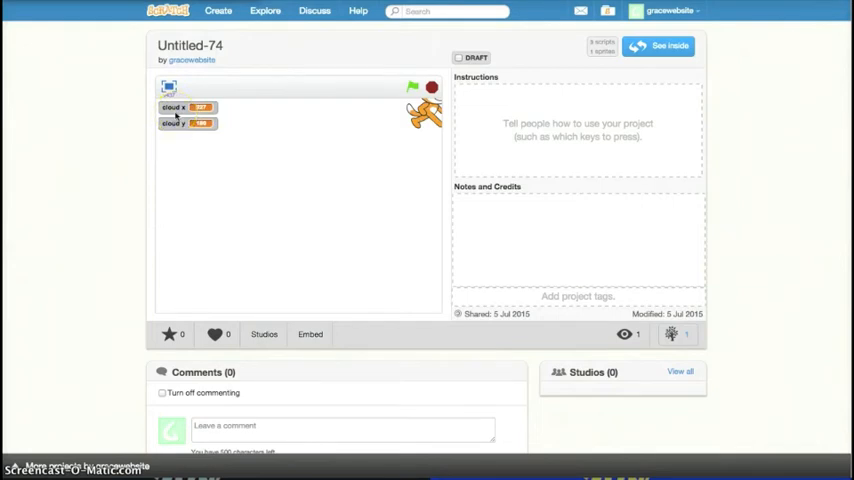
pyautogui.moveTo(600, 84)
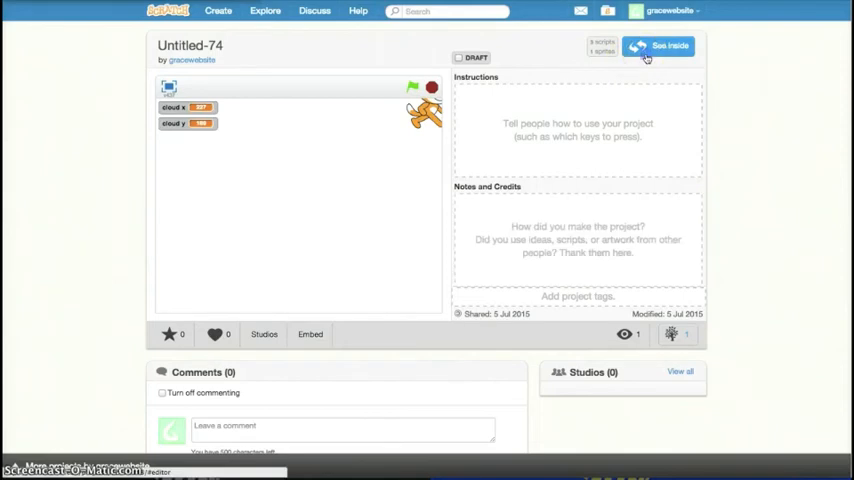
# Step: Create a new cloud variable named 'cloud' for all sprites
pyautogui.click(670, 44)
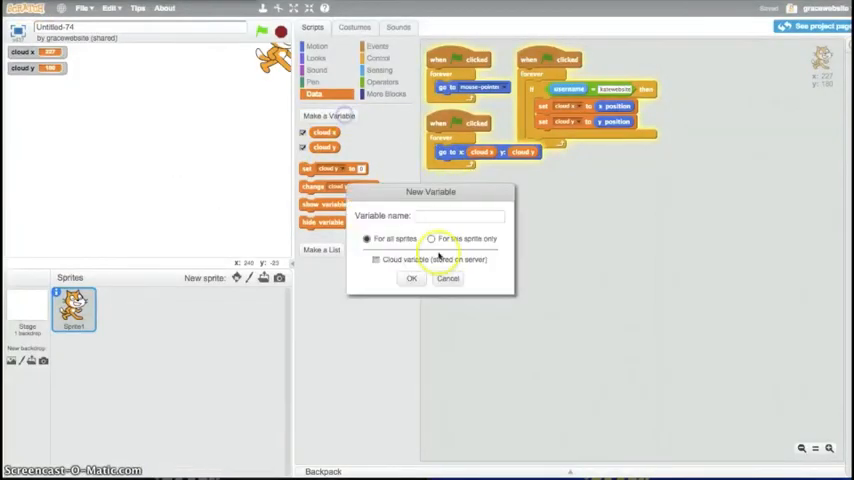
pyautogui.write('cloud x')
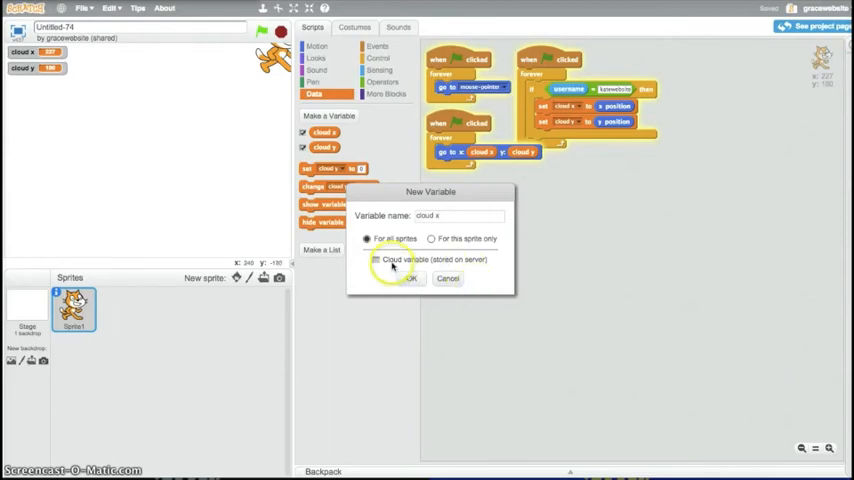
pyautogui.click(406, 278)
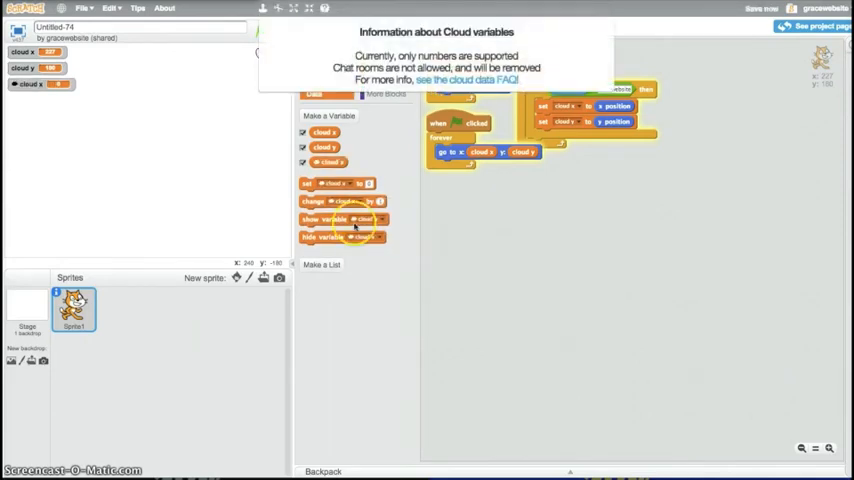
# Step: Attempt a second 'cloud' variable and acknowledge the name-already-in-use warning
pyautogui.click(328, 116)
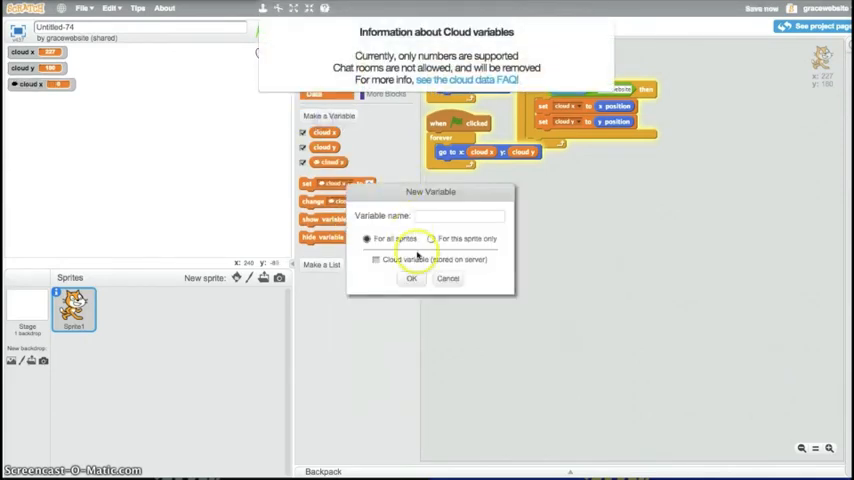
pyautogui.write('cloud')
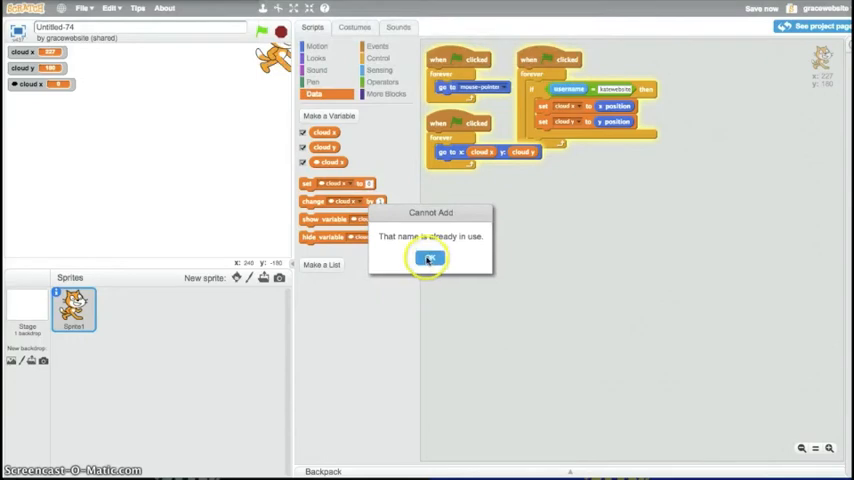
pyautogui.click(428, 258)
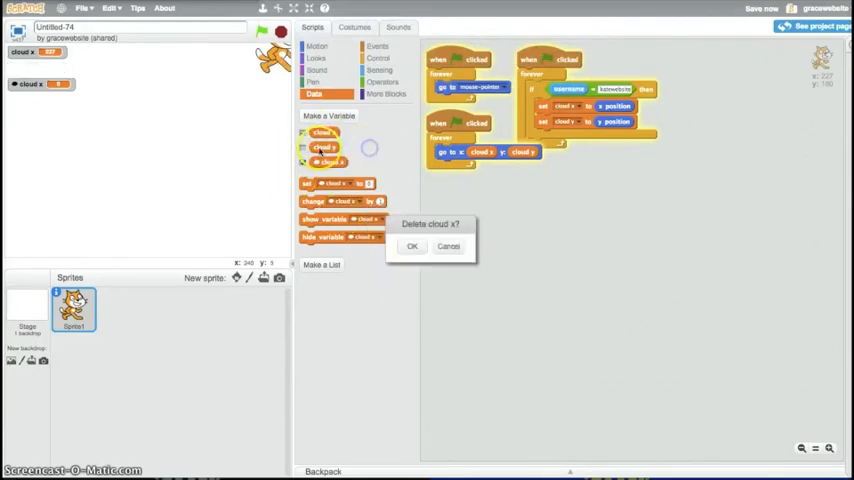
# Step: Delete the cloud x and cloud y variables, leaving one cloud variable in the project
pyautogui.click(412, 246)
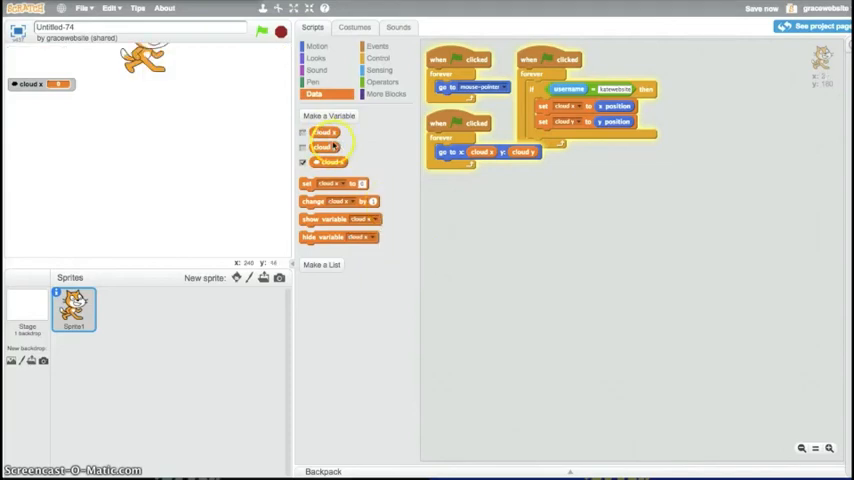
pyautogui.rightClick(330, 162)
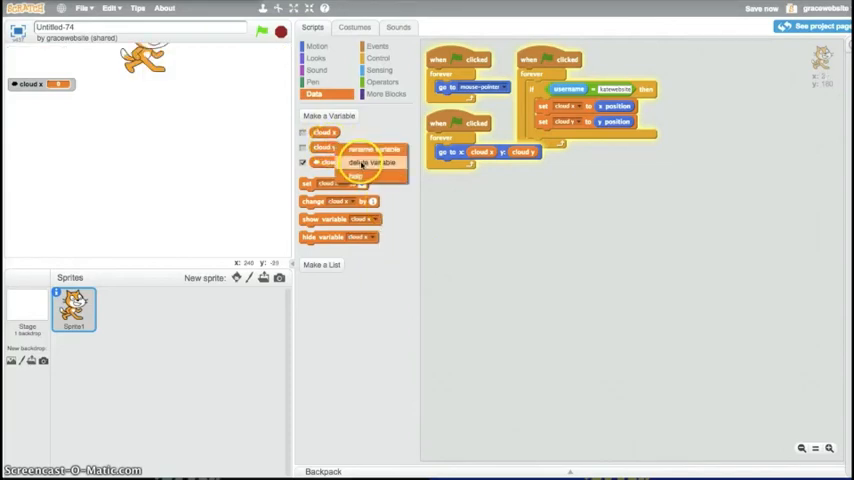
pyautogui.click(372, 162)
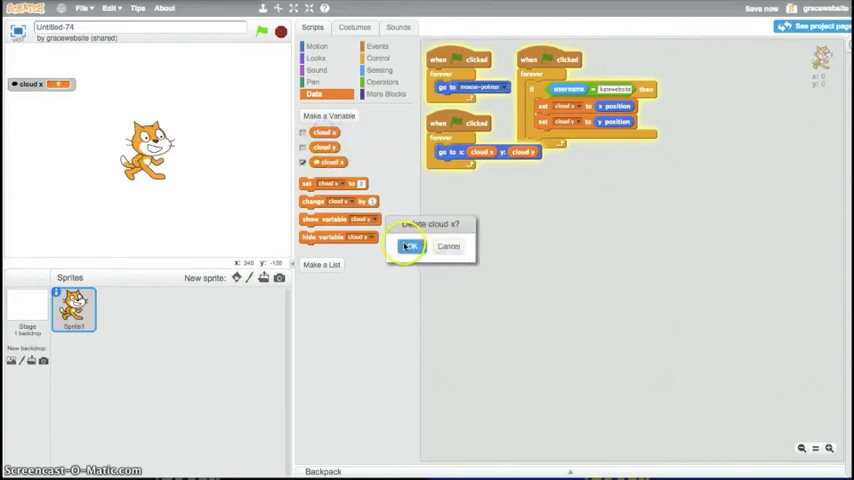
pyautogui.click(408, 246)
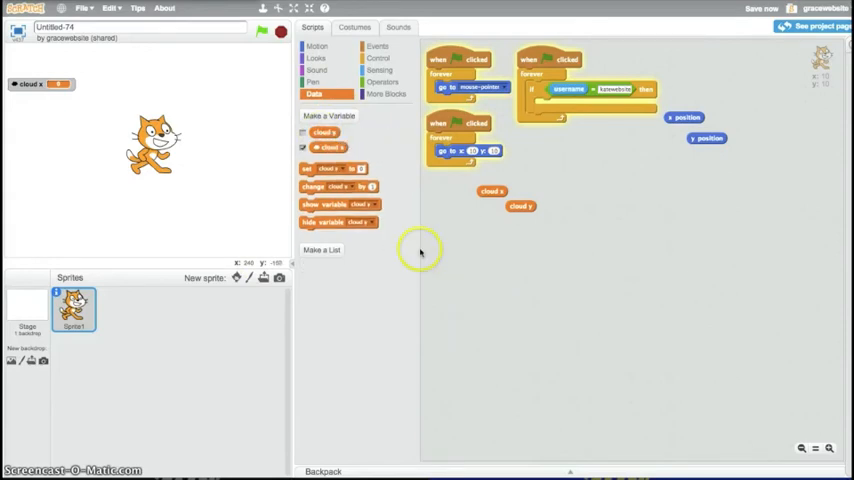
pyautogui.rightClick(330, 148)
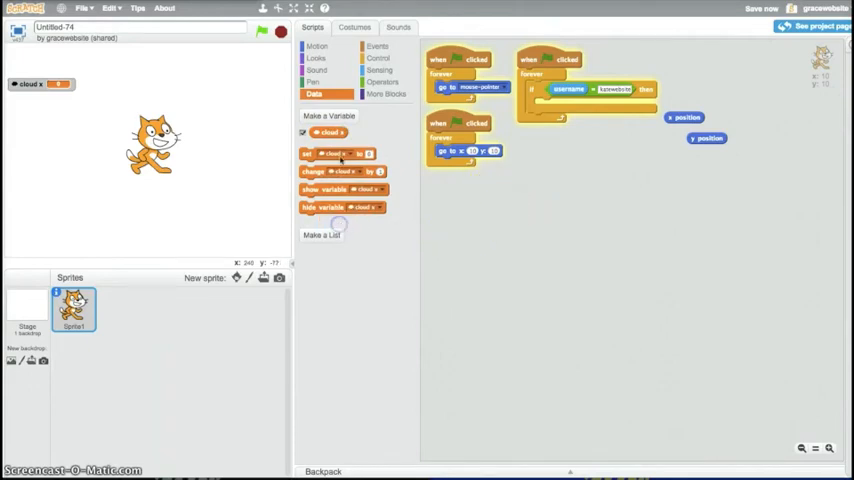
# Step: Create a new variable named 'cloud' for the project
pyautogui.click(328, 116)
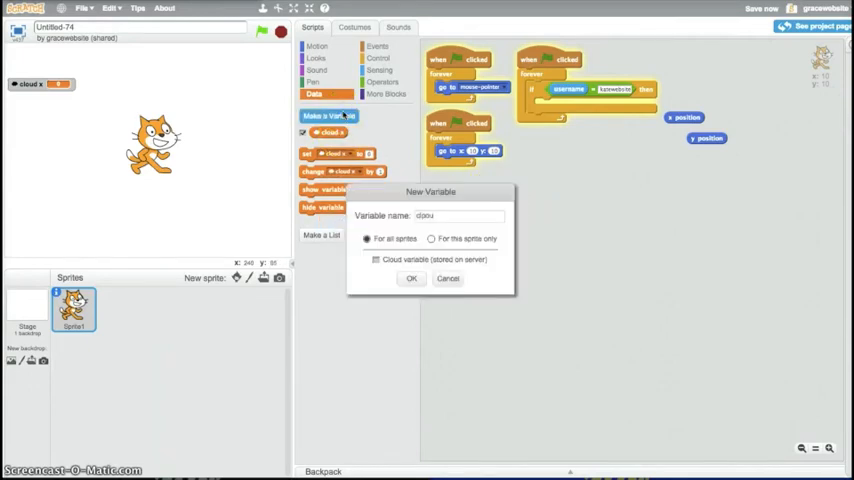
pyautogui.write('cloud')
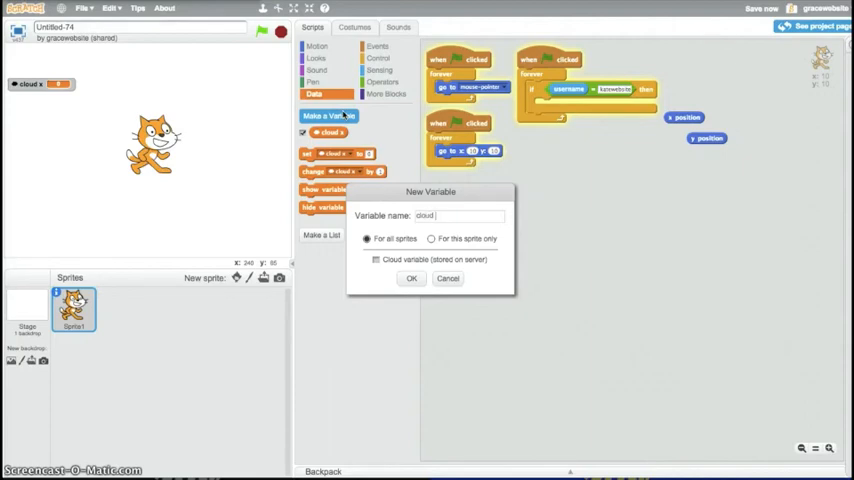
pyautogui.click(410, 278)
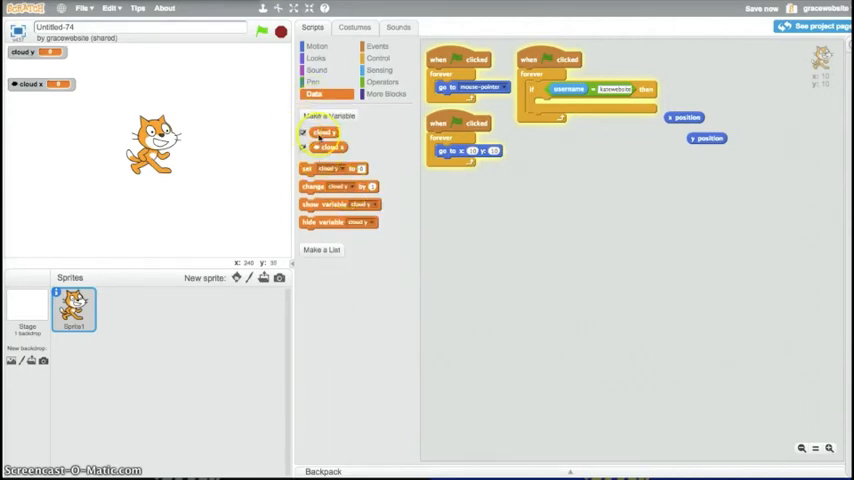
# Step: Delete cloud y and recreate it as a cloud variable stored on the server
pyautogui.rightClick(324, 148)
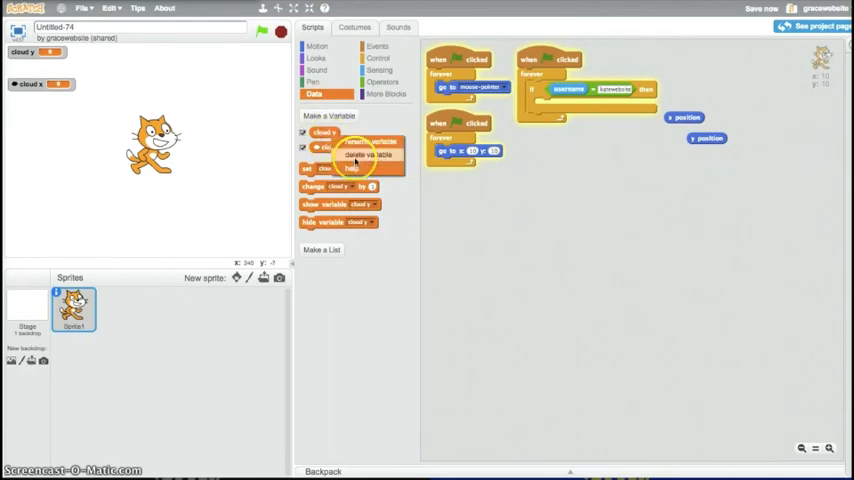
pyautogui.click(370, 156)
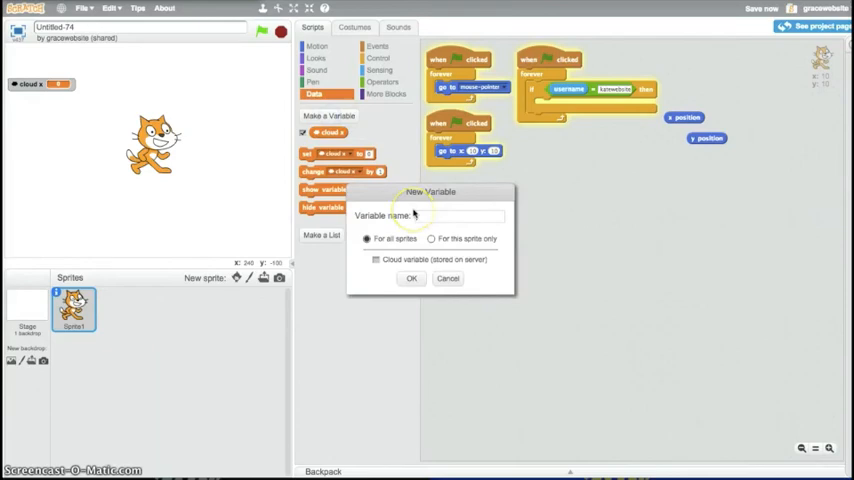
pyautogui.write('cloud y')
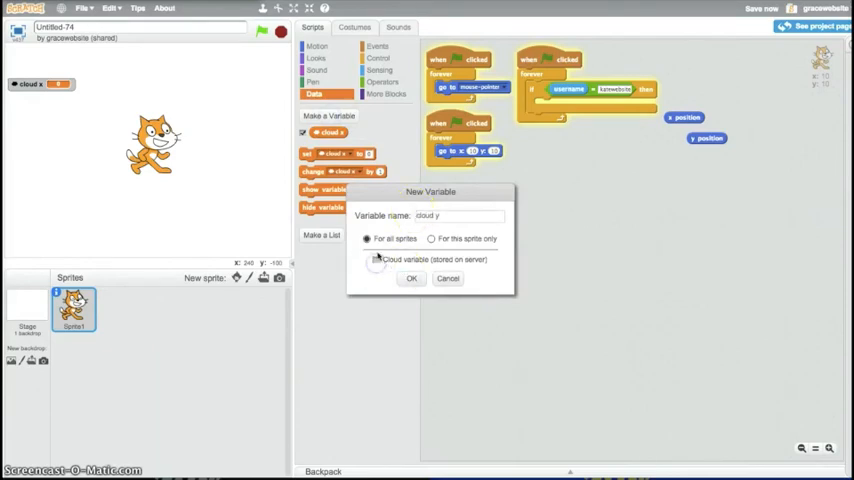
pyautogui.click(412, 278)
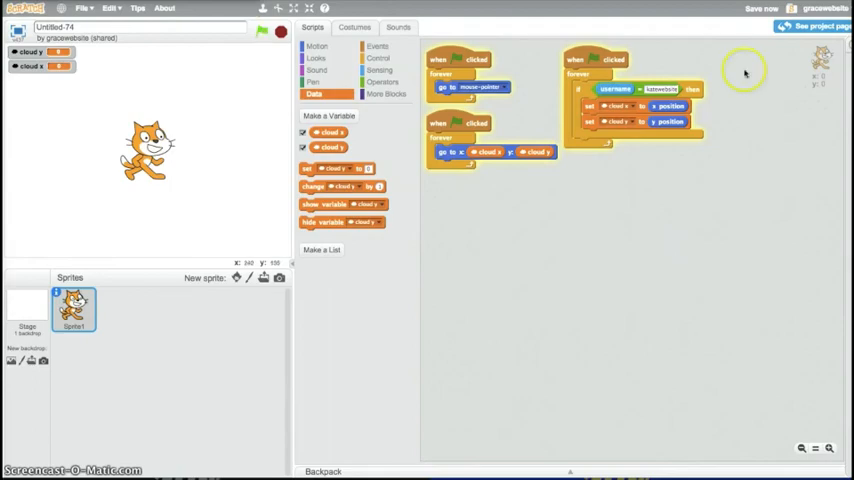
# Step: Go to the Untitled-74 project page showing the cat with cloud x and cloud y readouts
pyautogui.click(812, 24)
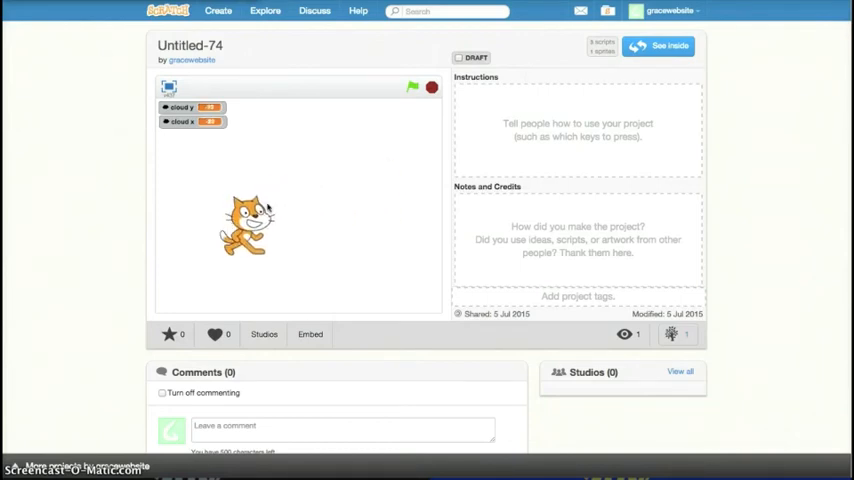
# Step: Run the cat project with the green flag, then return to the editor
pyautogui.click(412, 88)
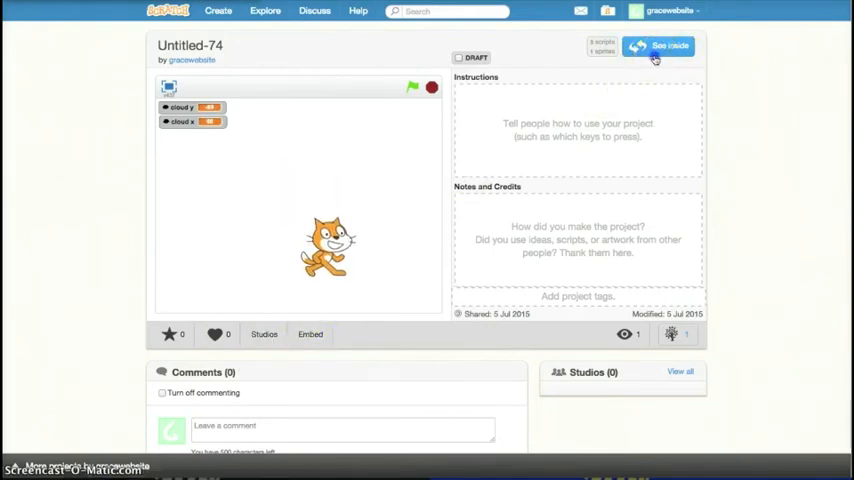
pyautogui.click(658, 46)
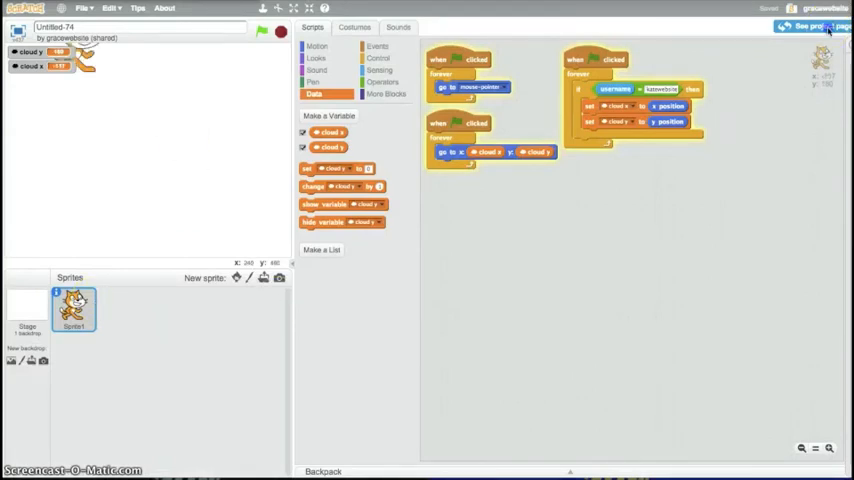
# Step: From My Stuff, load the 'play with others' project into the editor
pyautogui.click(796, 28)
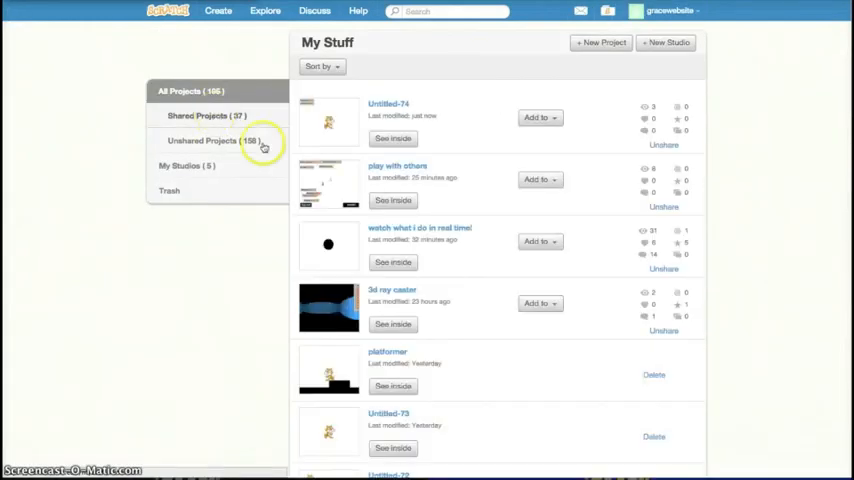
pyautogui.click(398, 166)
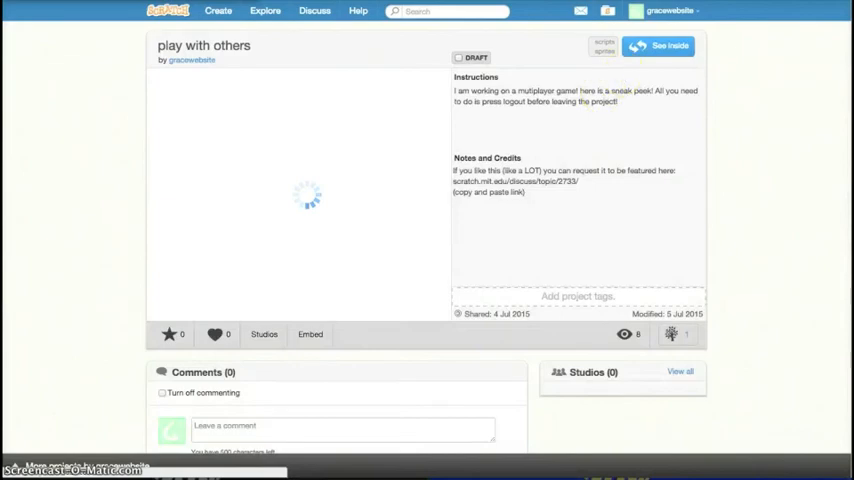
pyautogui.click(658, 46)
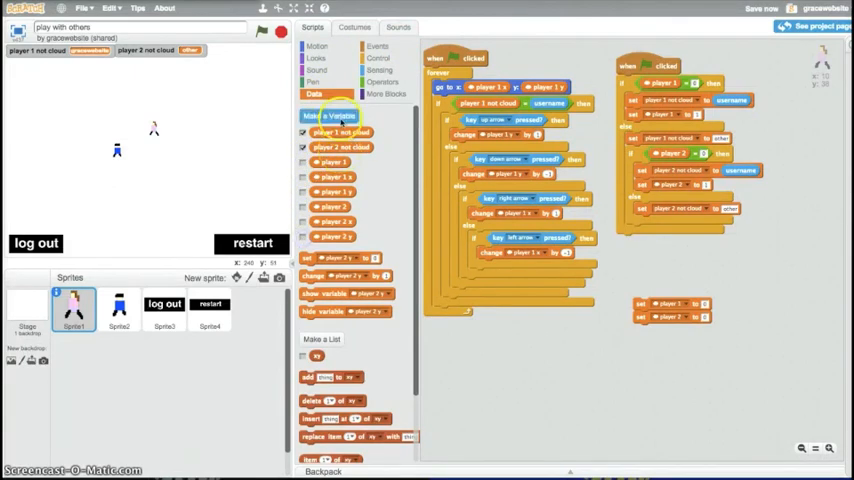
# Step: Rename 'player 1 not cloud' and 'player 2 not cloud' to 'player 1' and 'player 2'
pyautogui.rightClick(330, 132)
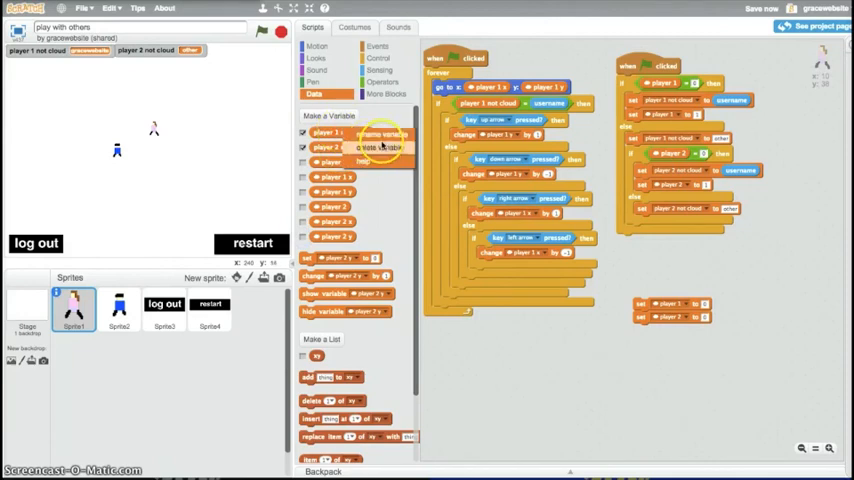
pyautogui.click(384, 148)
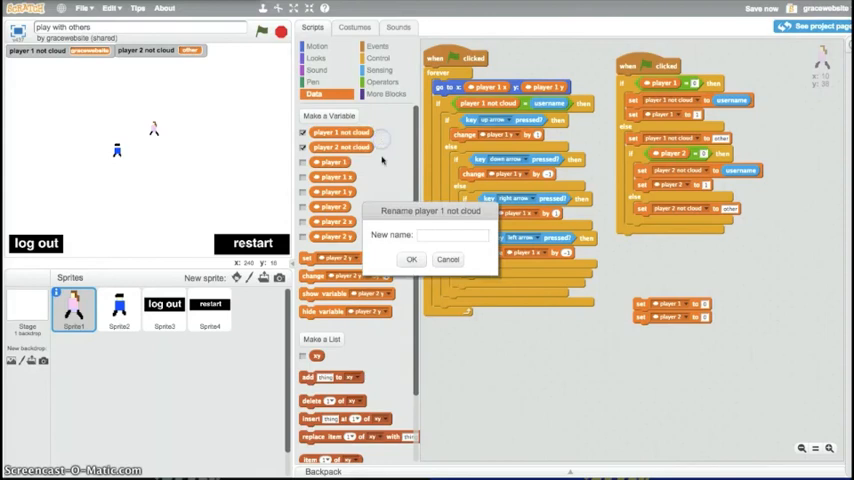
pyautogui.write('player')
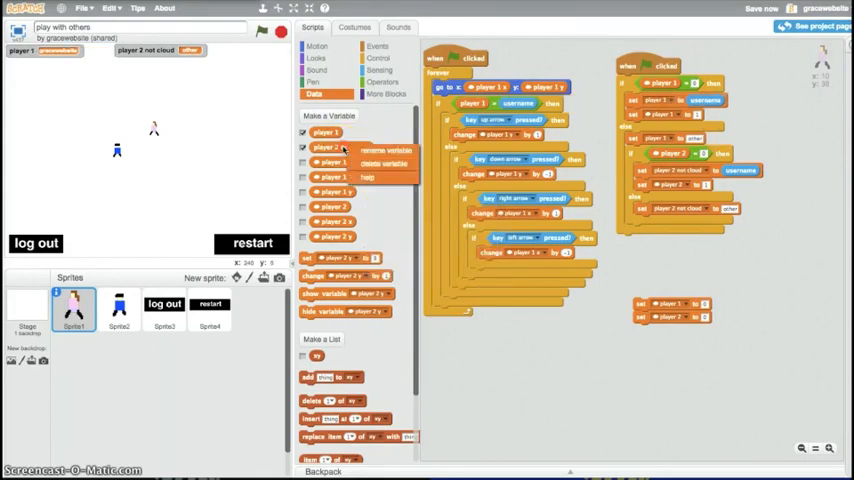
pyautogui.click(384, 148)
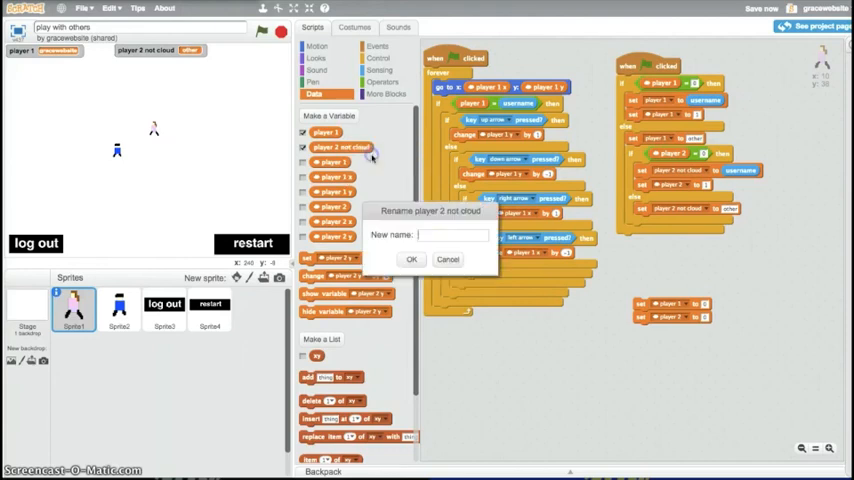
pyautogui.write('playe')
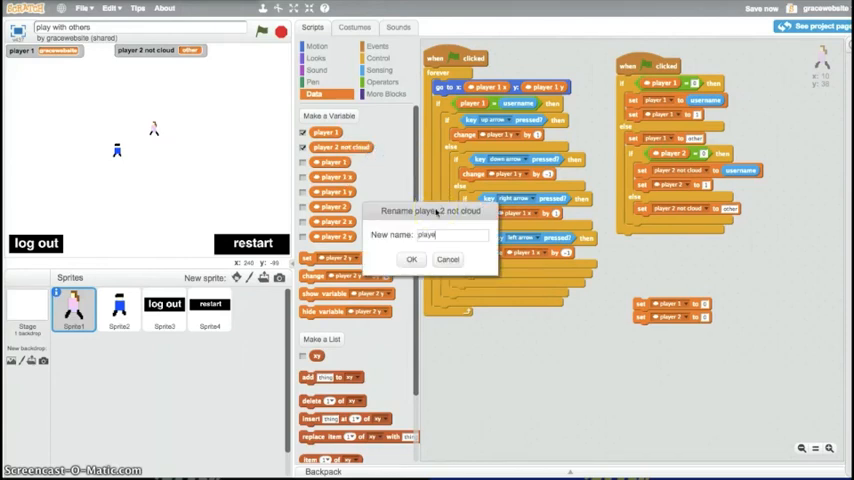
pyautogui.click(412, 260)
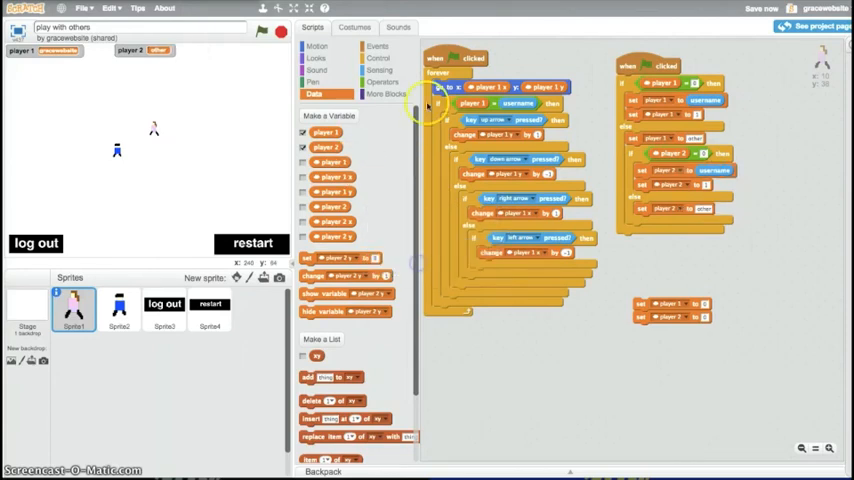
# Step: Switch to the project page and run the game with the green flag to test the renamed players
pyautogui.click(808, 26)
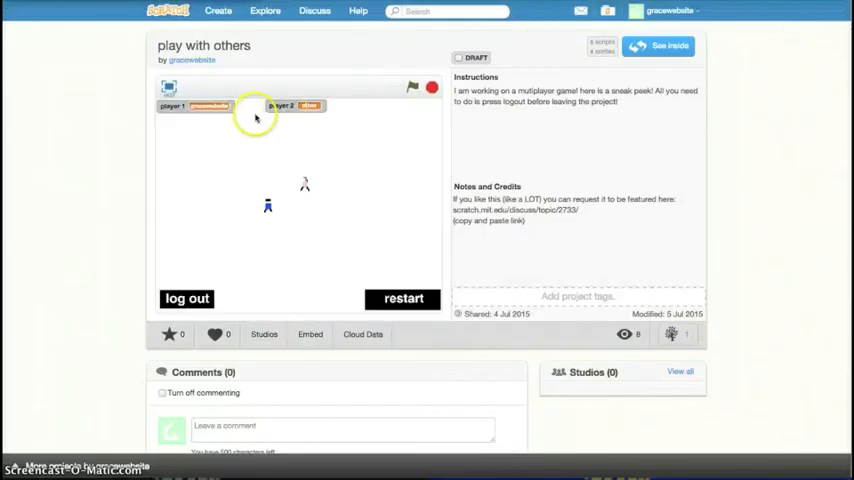
pyautogui.click(670, 46)
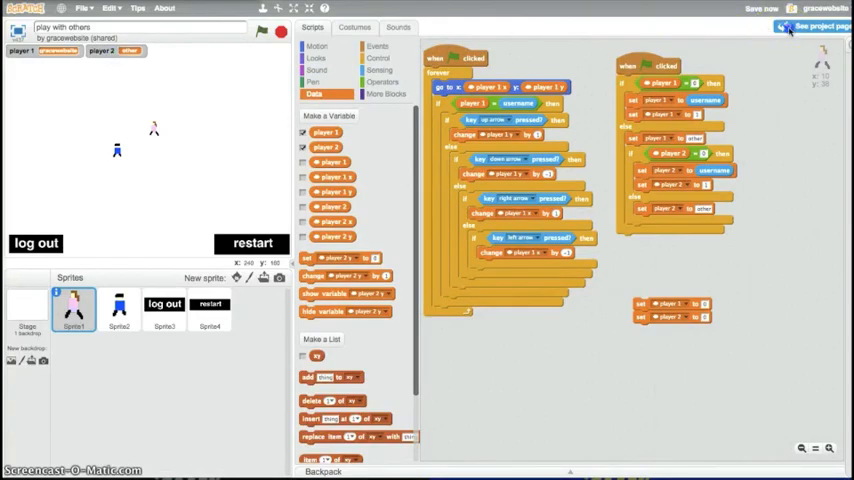
pyautogui.click(812, 26)
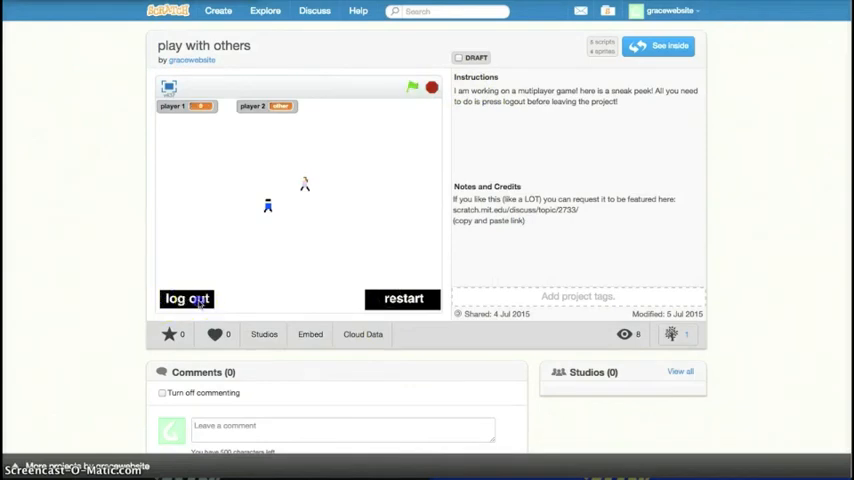
pyautogui.click(412, 88)
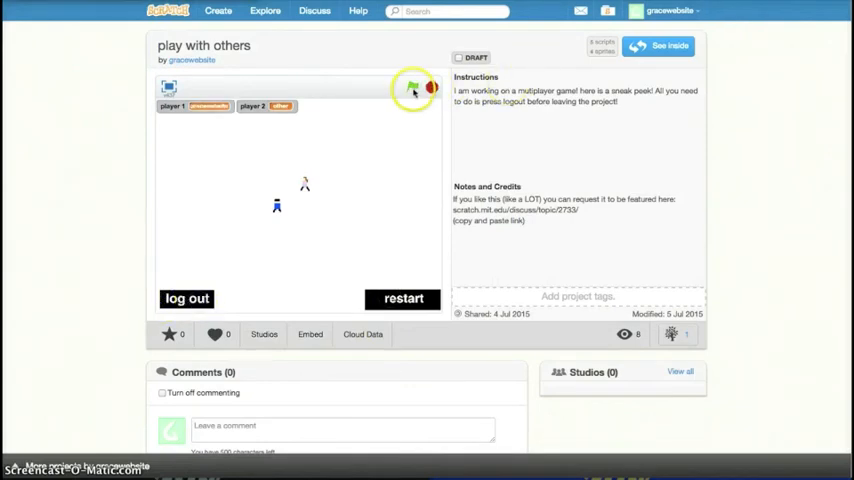